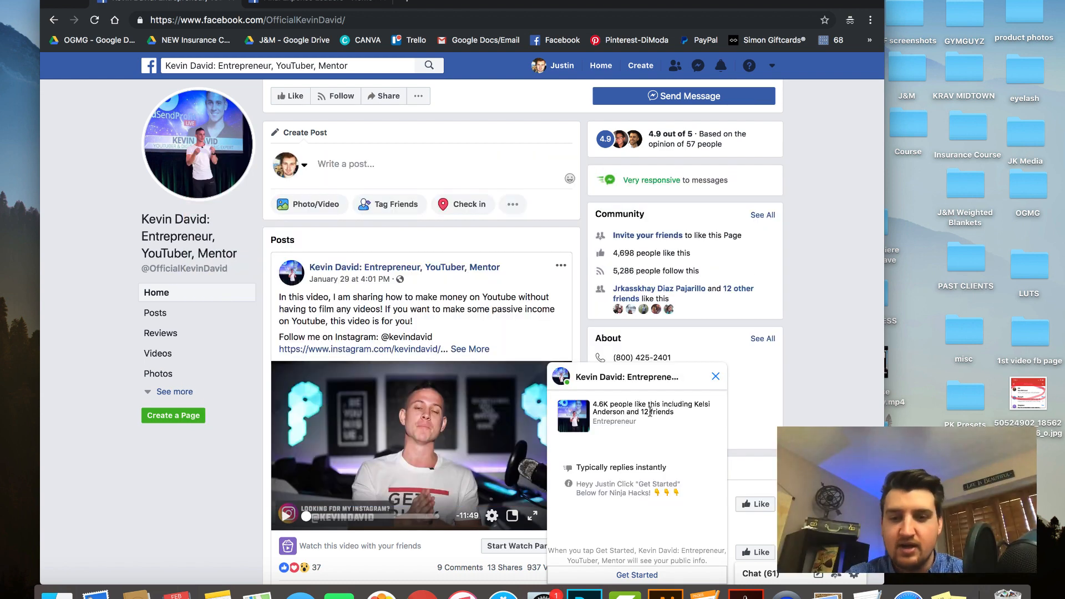
mouse_move(595, 437)
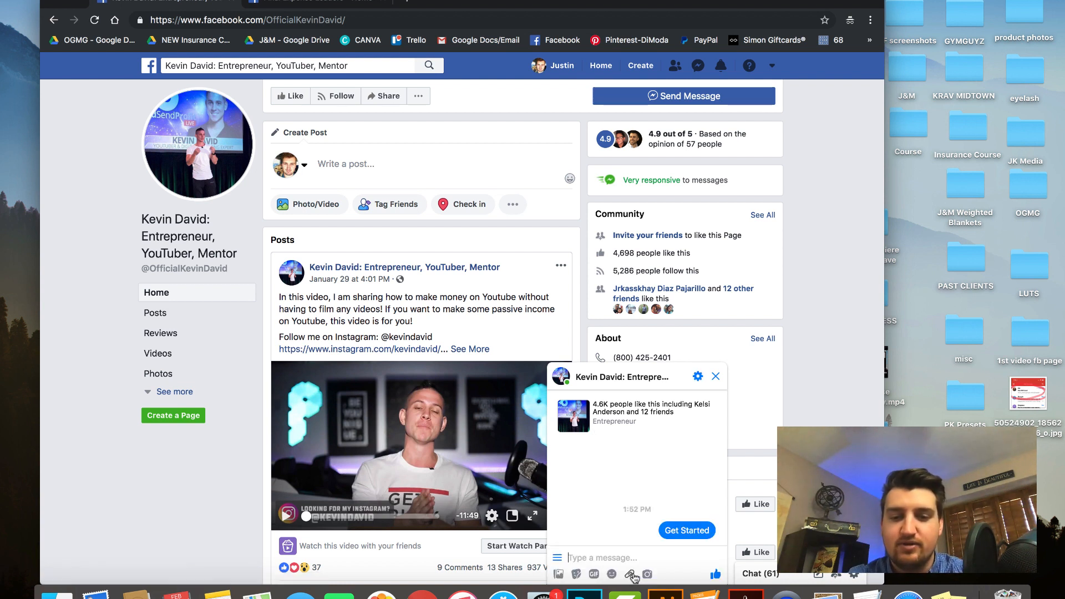
Message the Kevin David page, start its bot and answer its question with No Thanks.
left_click(686, 530)
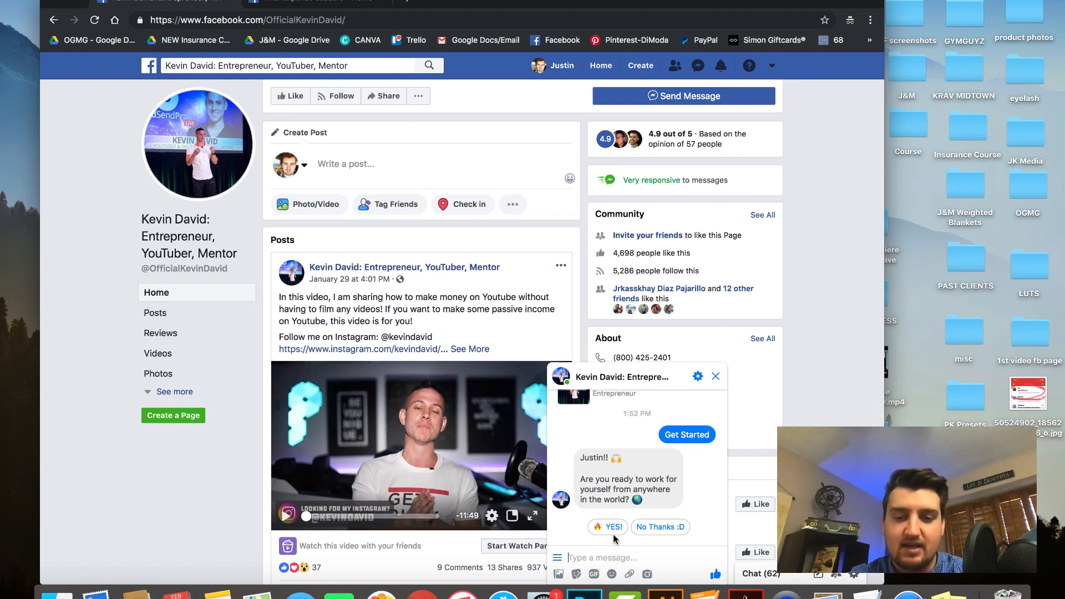
mouse_move(668, 535)
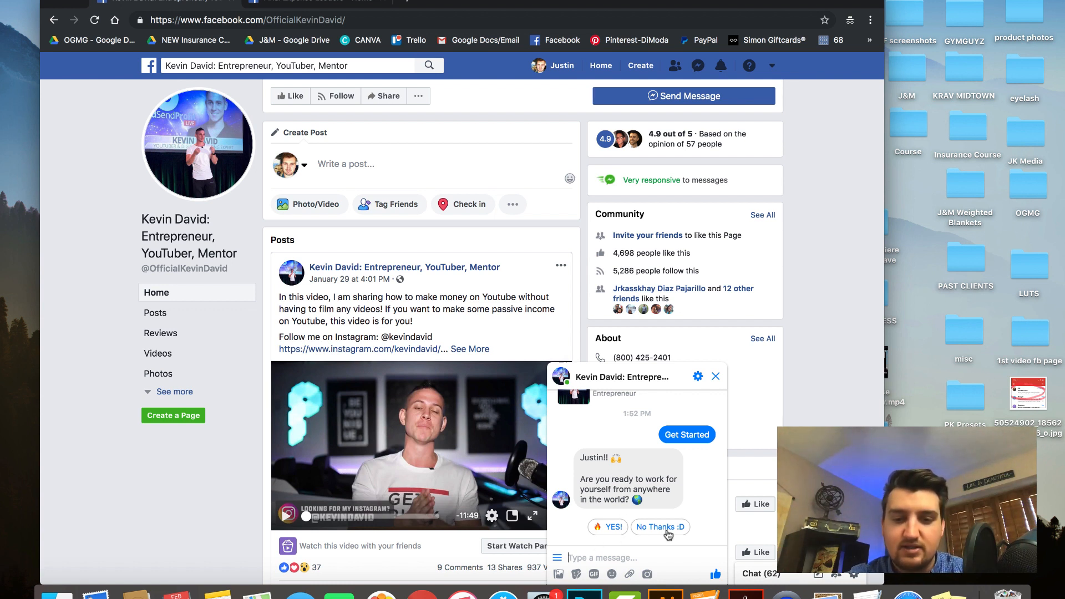
left_click(319, 2)
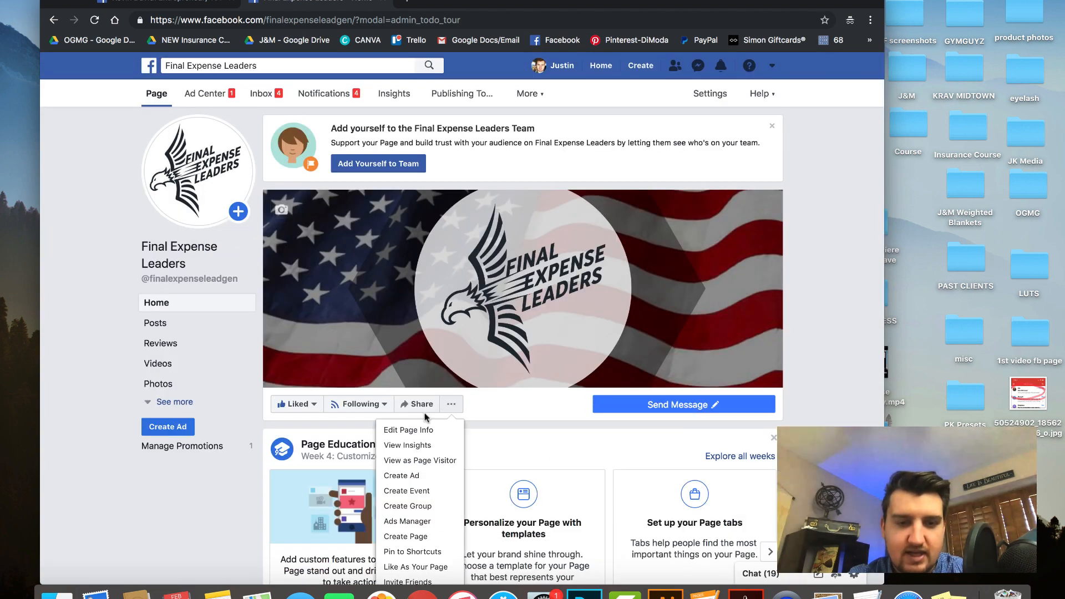
View the Final Expense Leaders page as a visitor, open its Messenger chat, then close both chat windows.
left_click(419, 461)
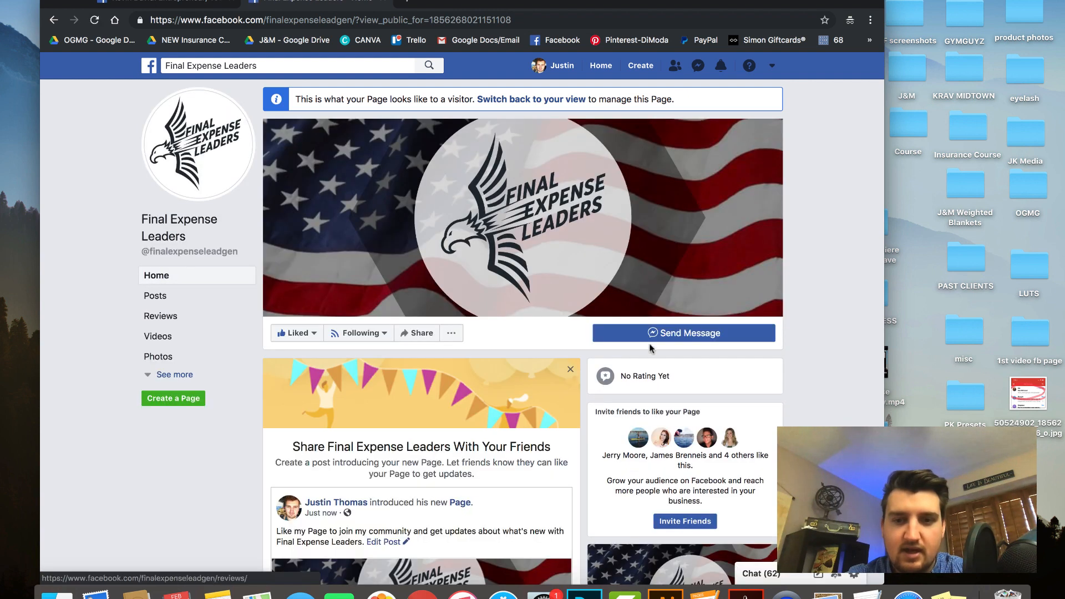
left_click(683, 333)
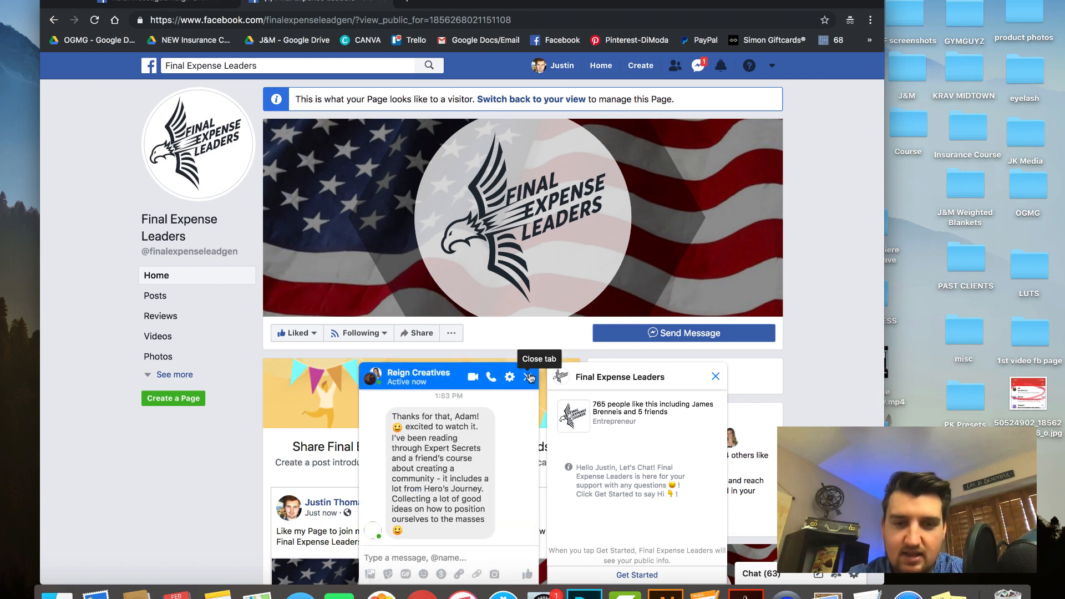
left_click(528, 377)
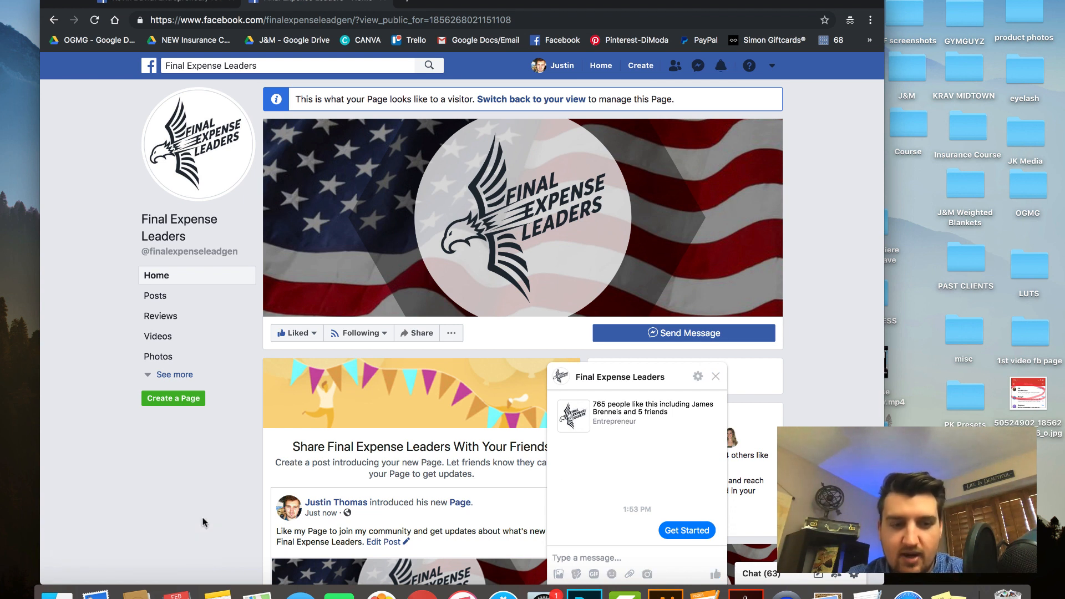
mouse_move(716, 376)
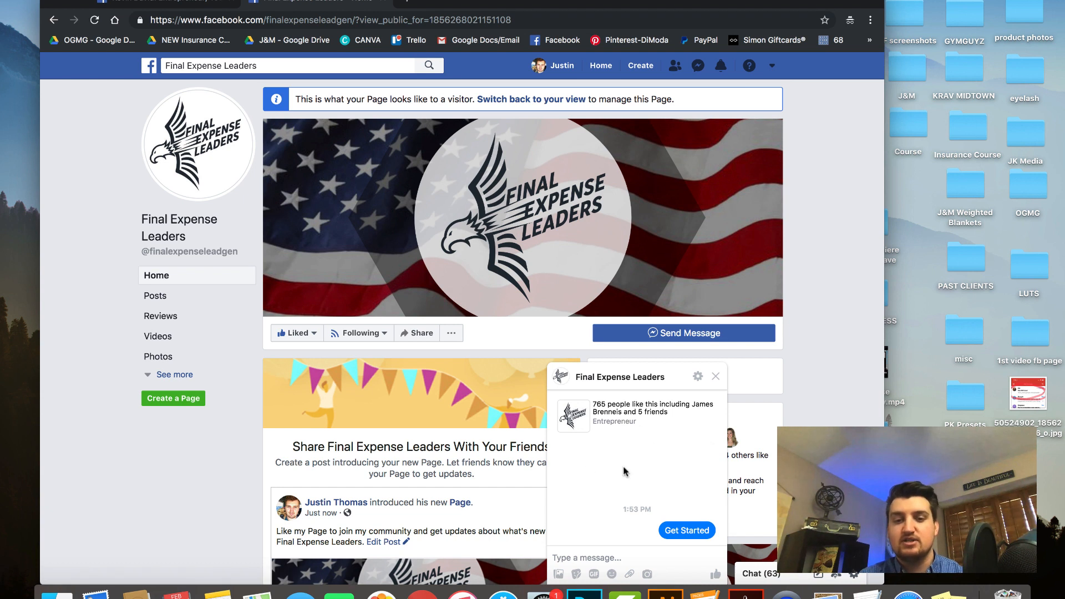
mouse_move(622, 473)
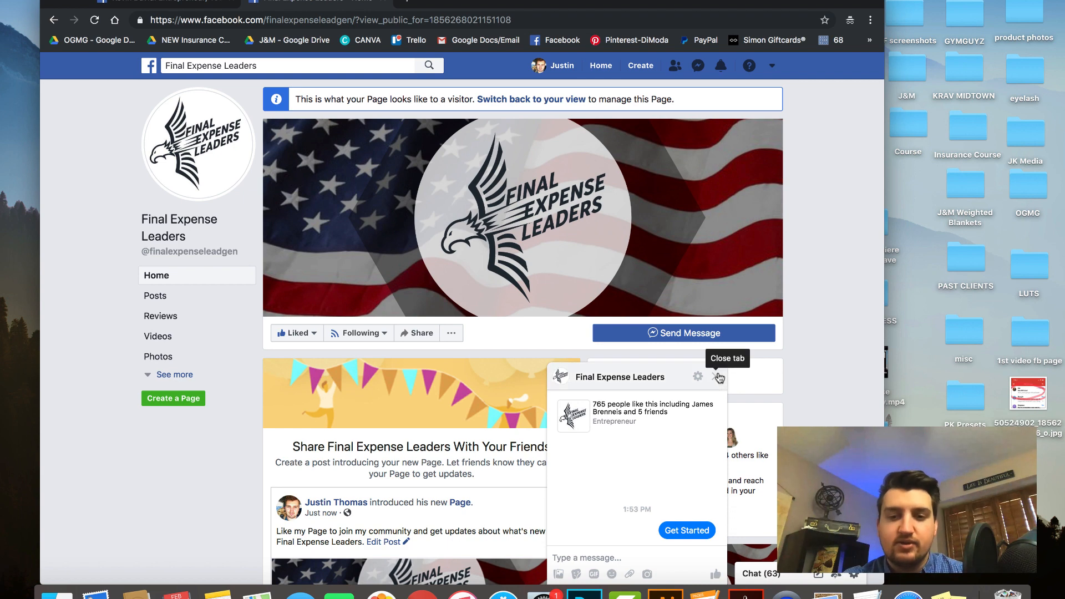
left_click(720, 377)
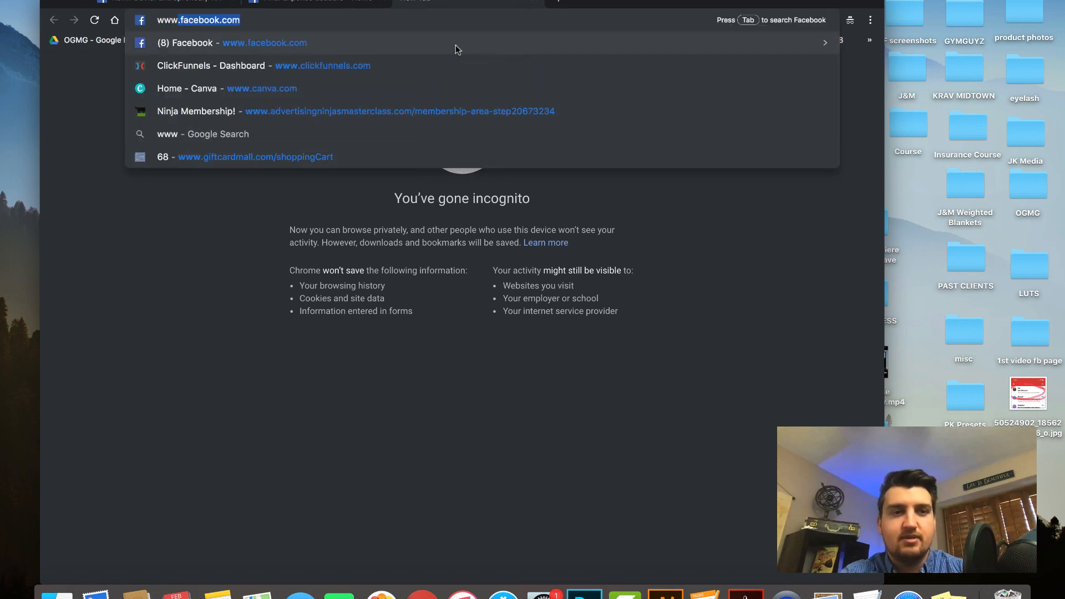
type("www.manychat")
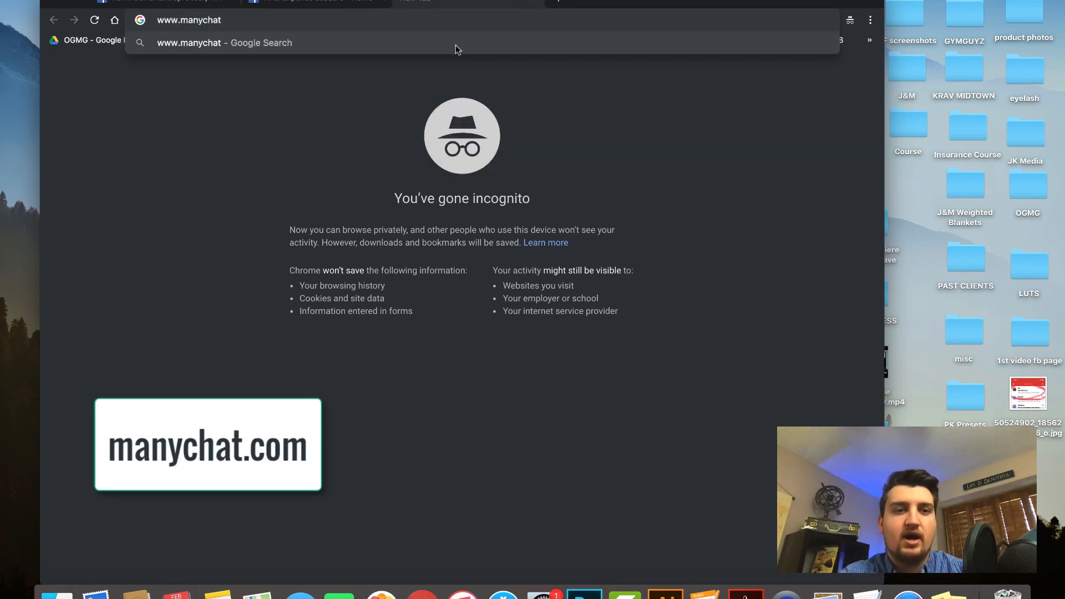
type(".com")
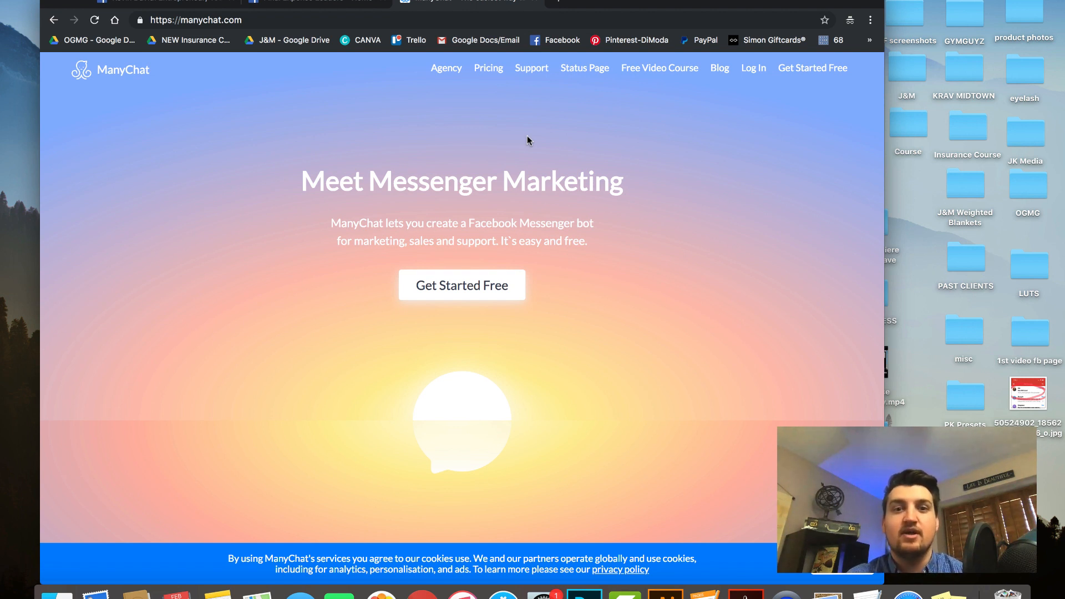
mouse_move(503, 300)
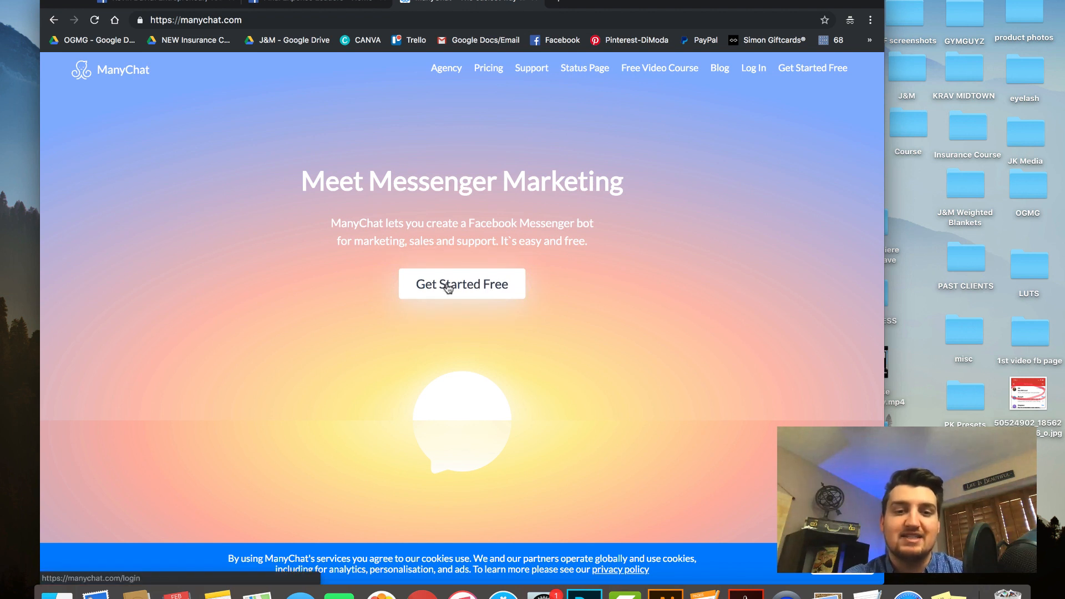
mouse_move(689, 436)
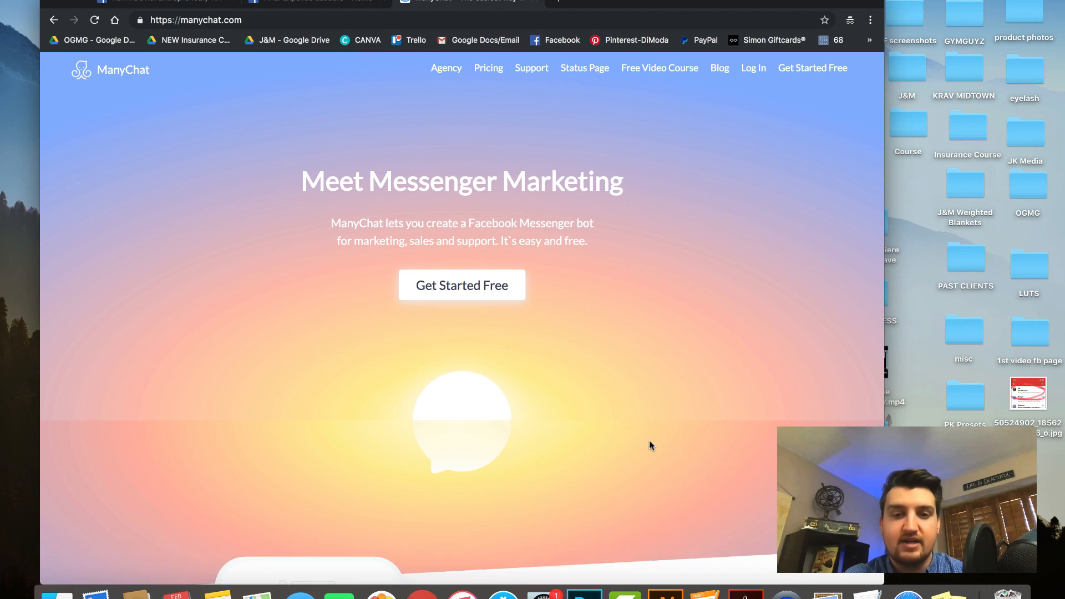
mouse_move(254, 222)
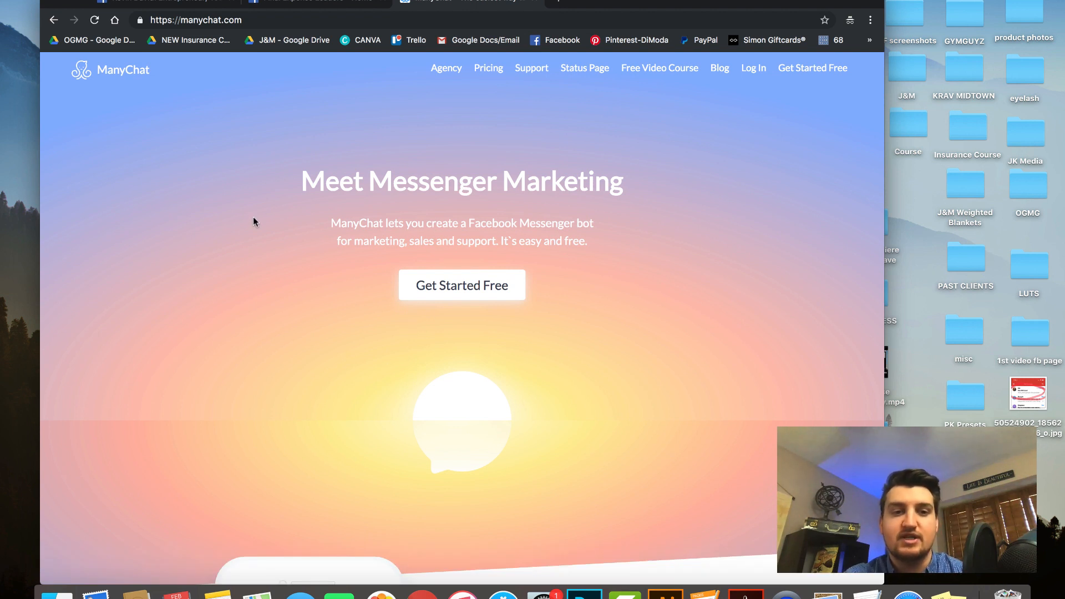
Sign in to ManyChat with Facebook, agreeing to the Terms of Service and Privacy Policy.
left_click(752, 67)
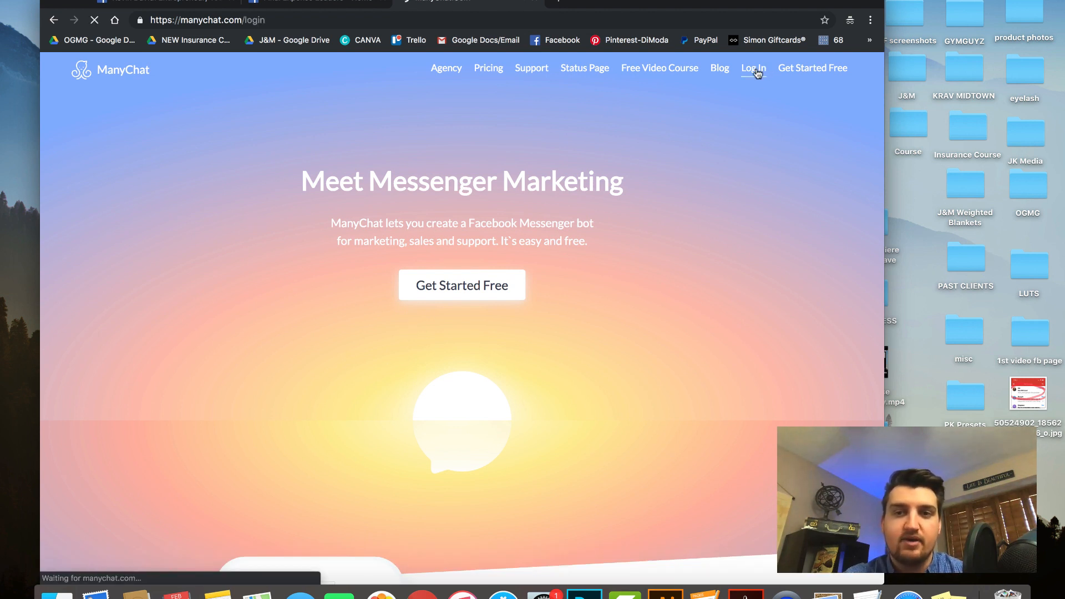
left_click(752, 68)
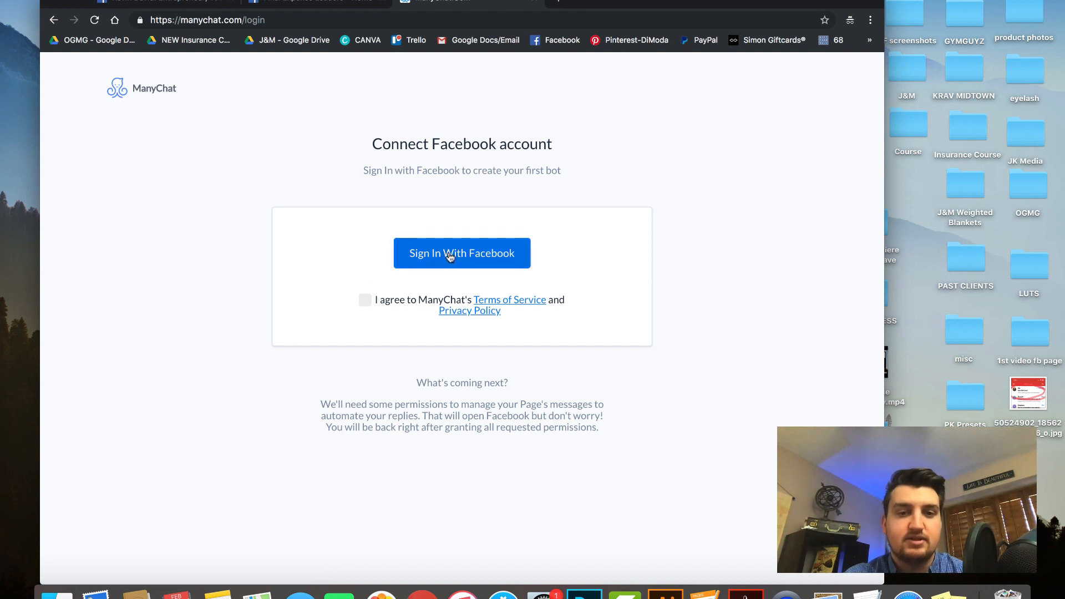
left_click(365, 300)
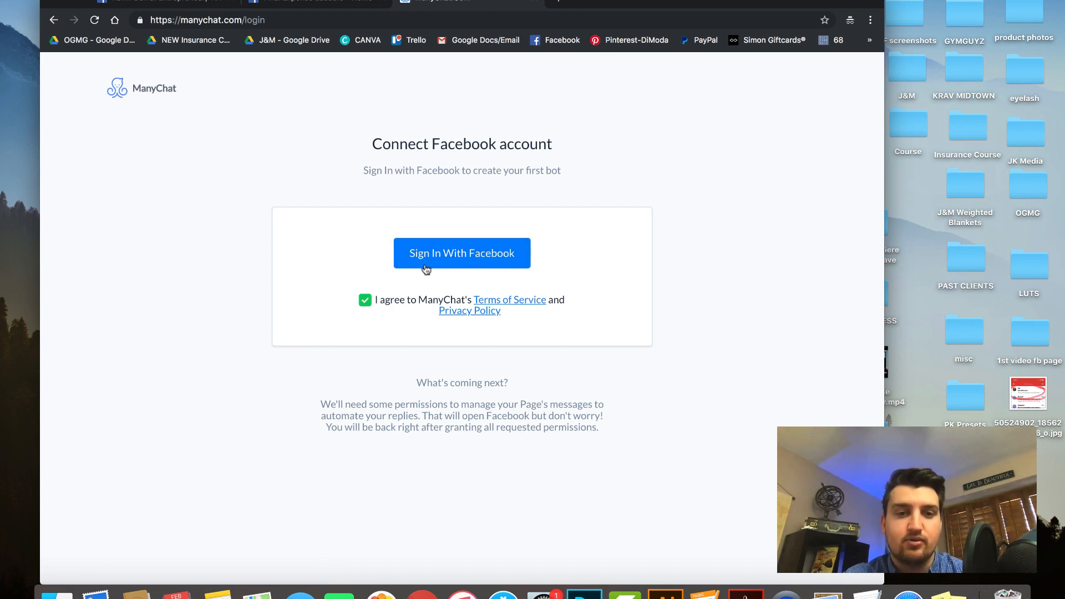
left_click(462, 253)
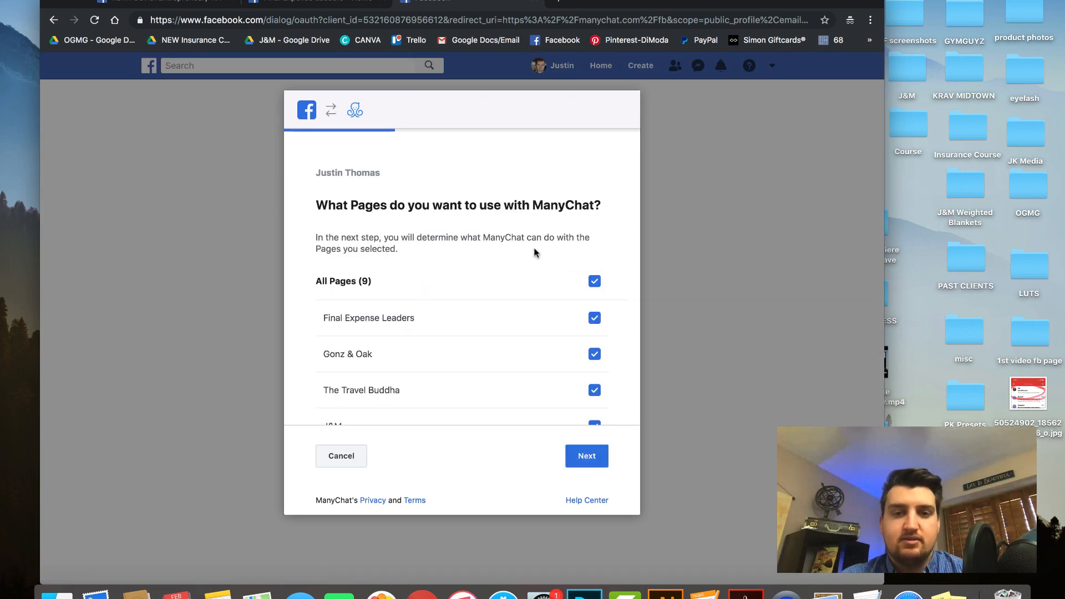
Confirm all nine pages and ManyChat's messaging permissions in the Facebook dialog.
scroll("down", 3)
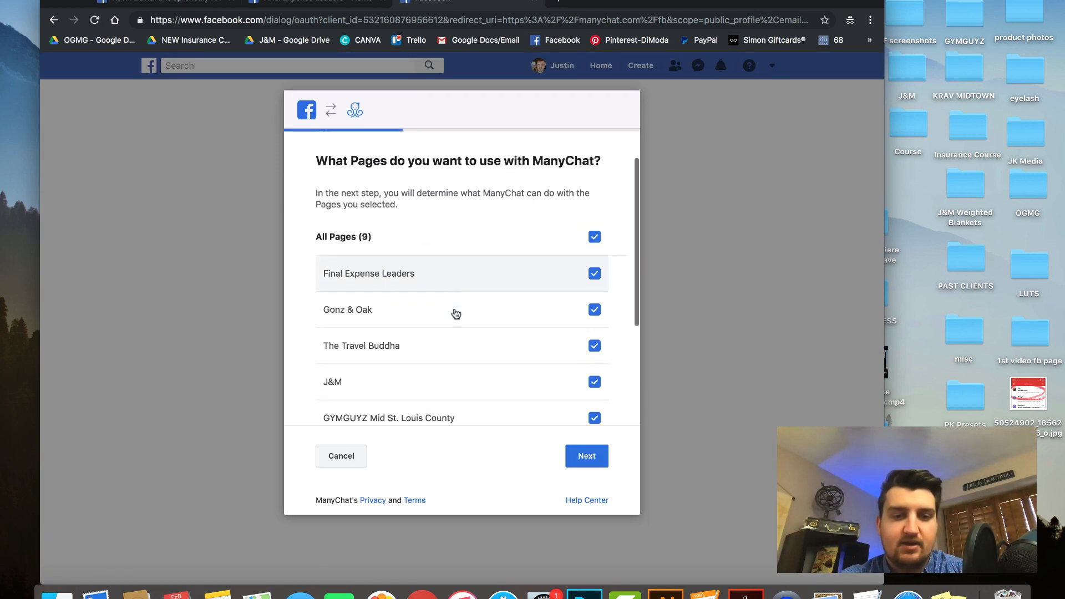
scroll("down", 3)
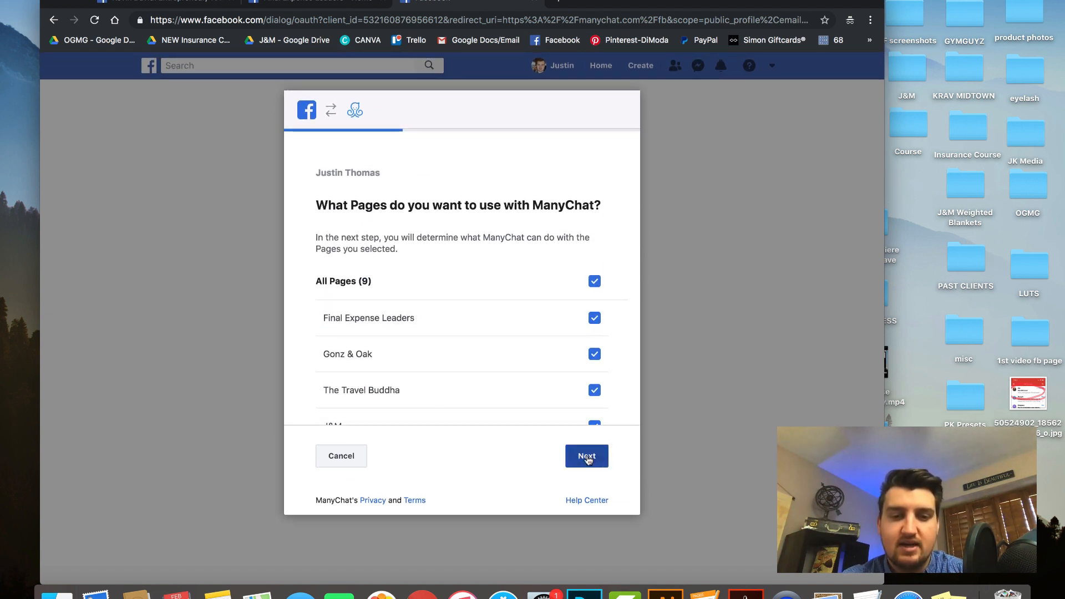
left_click(586, 456)
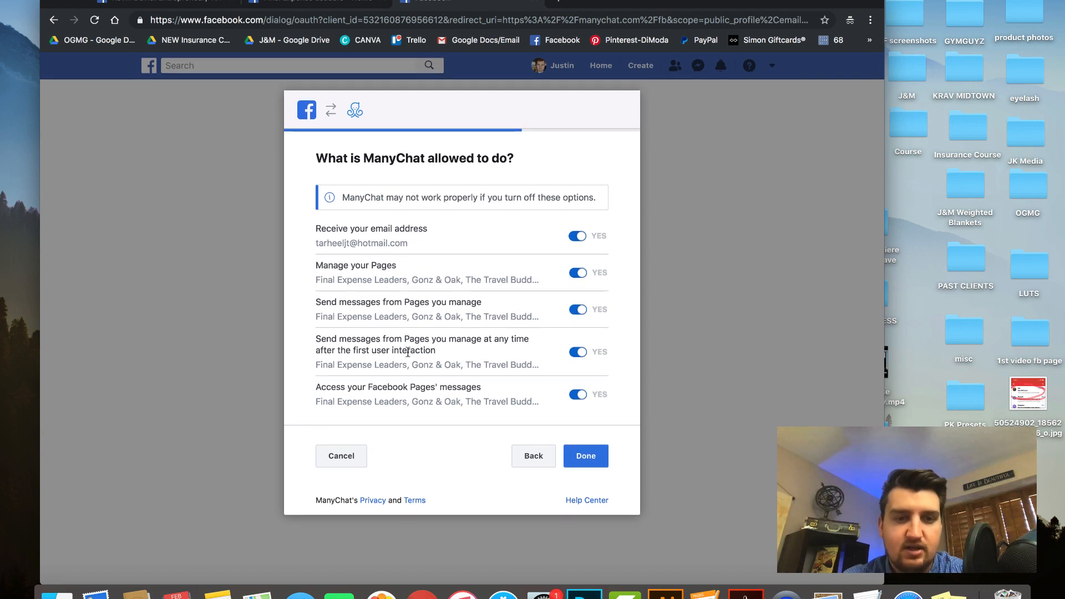
mouse_move(391, 419)
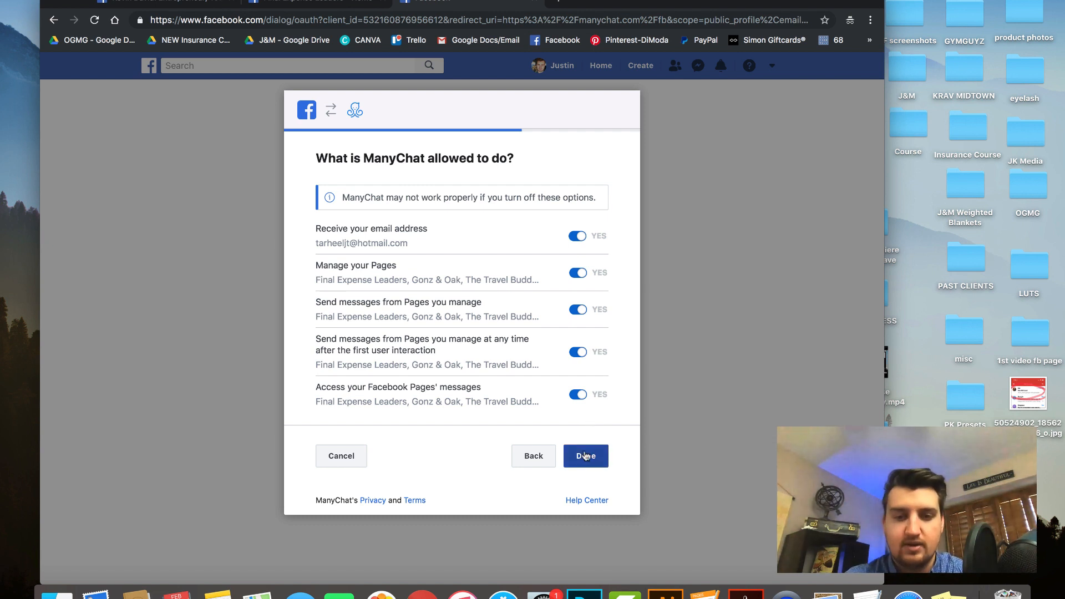
left_click(585, 457)
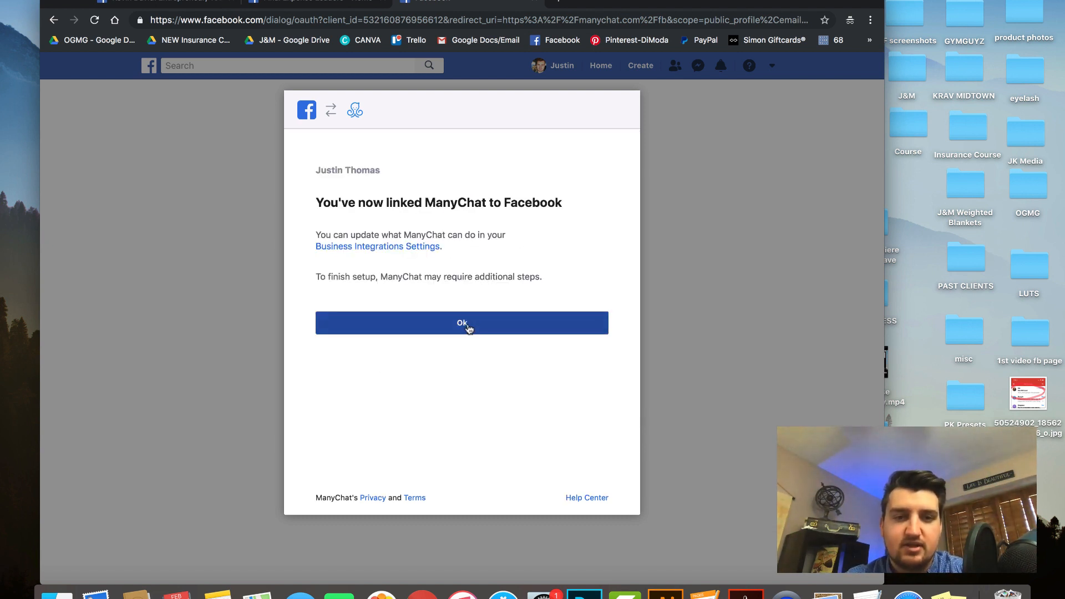
Acknowledge the link to reach the Final Expense Leaders dashboard and check the connected-pages list.
left_click(461, 323)
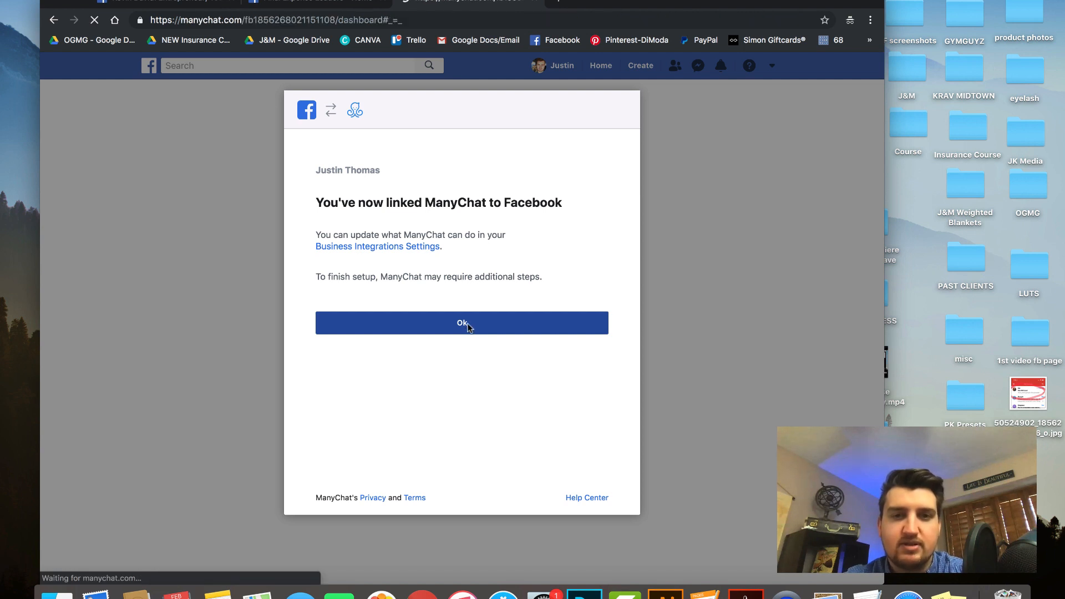
left_click(462, 323)
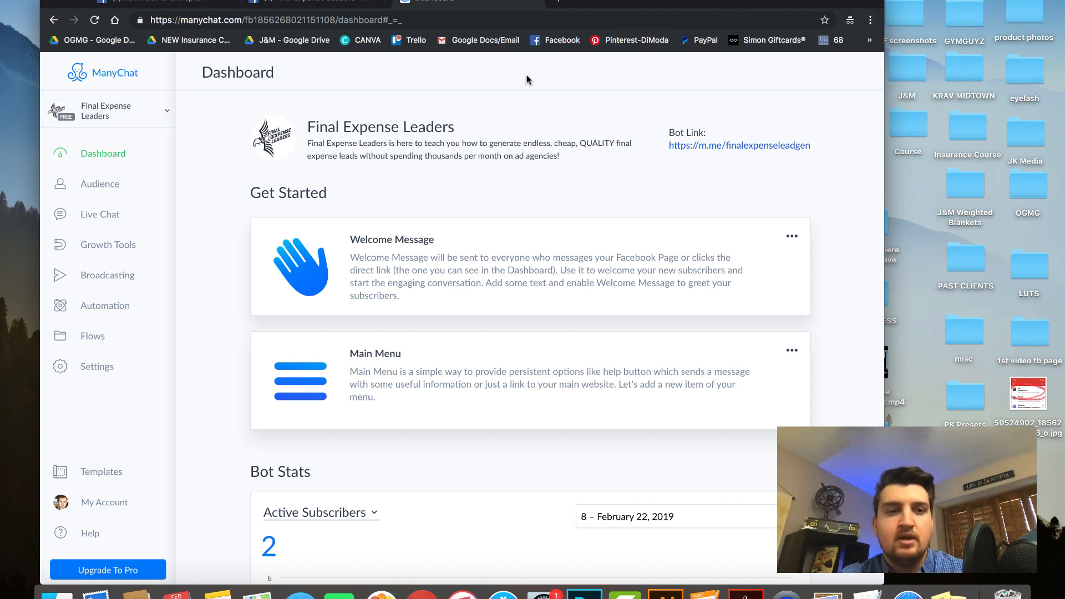
left_click(105, 110)
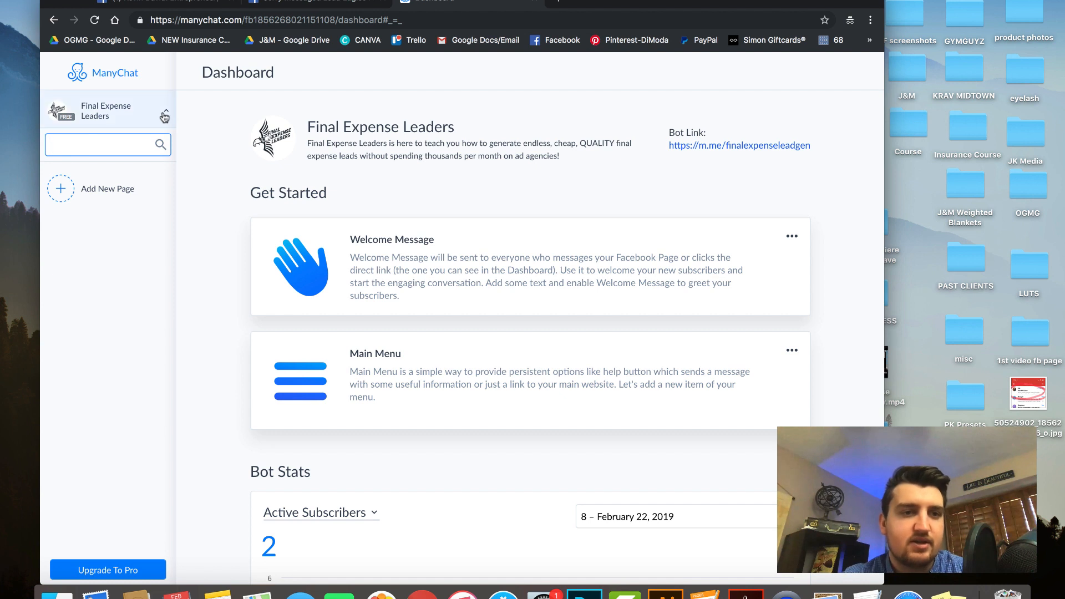
left_click(166, 110)
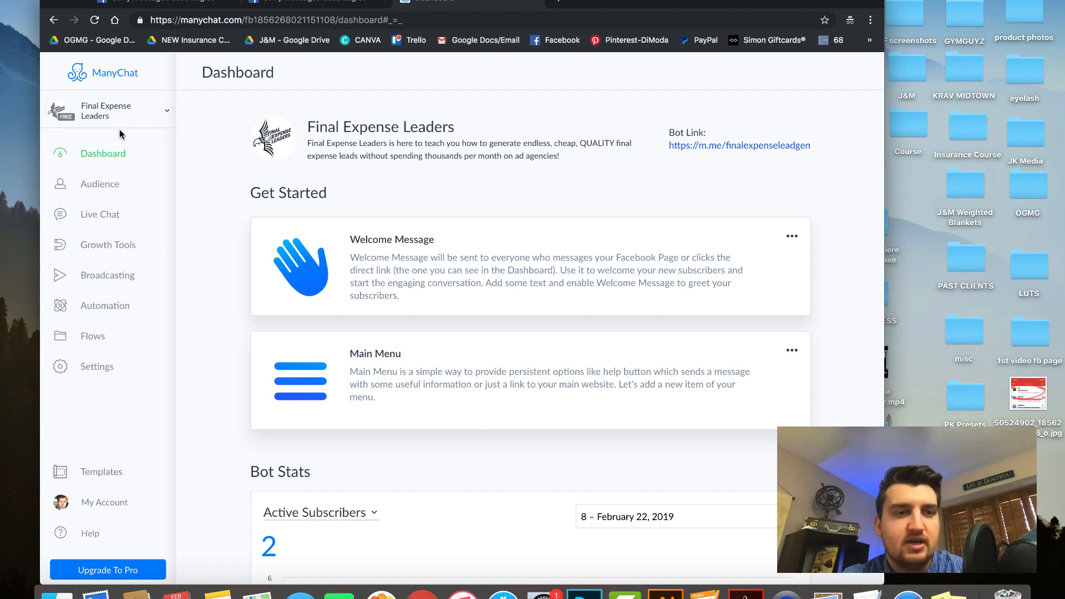
mouse_move(126, 139)
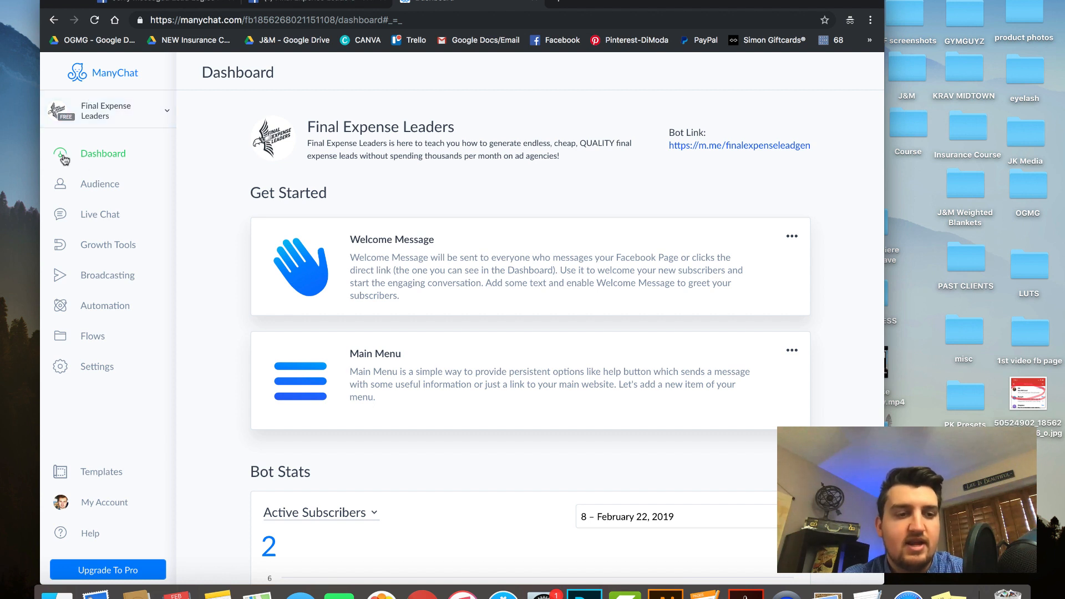
mouse_move(96, 366)
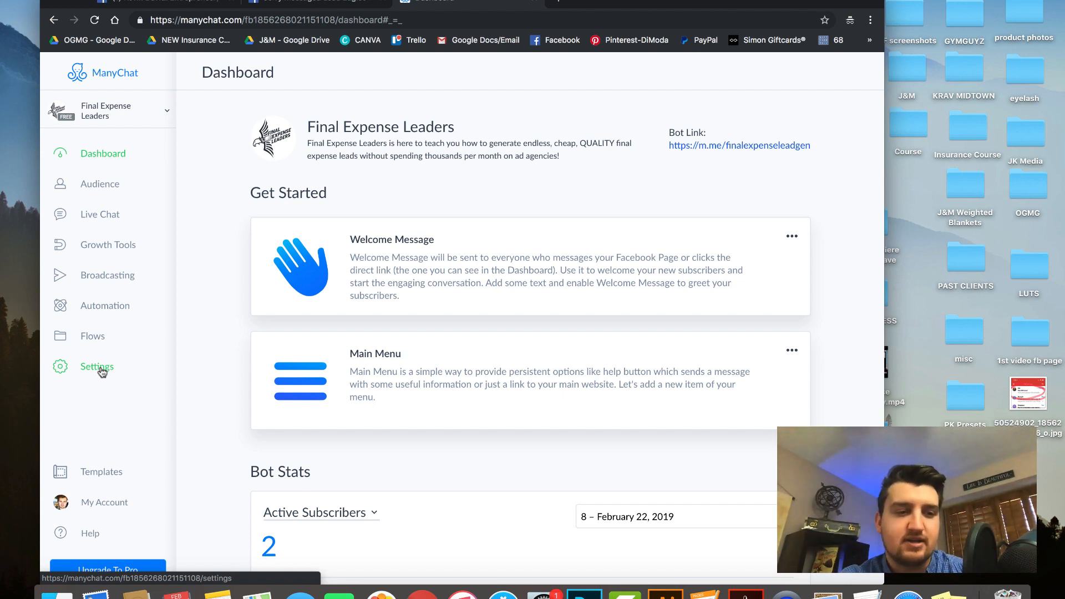
Go to Bot Settings General, inspect the greeting's First Name variable and begin editing with the variable list shown.
left_click(96, 367)
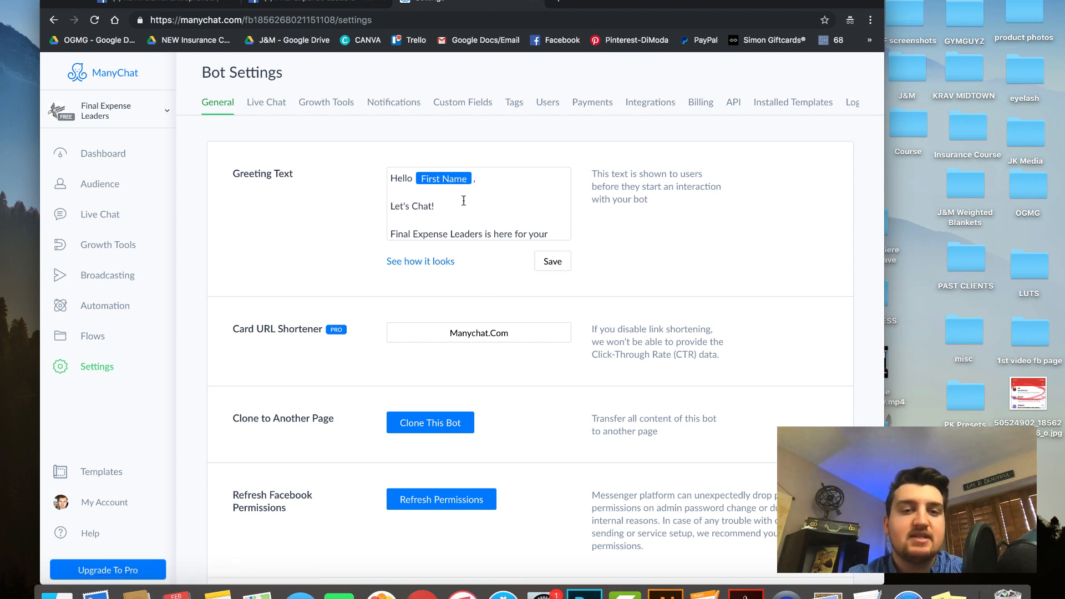
scroll("down", 3)
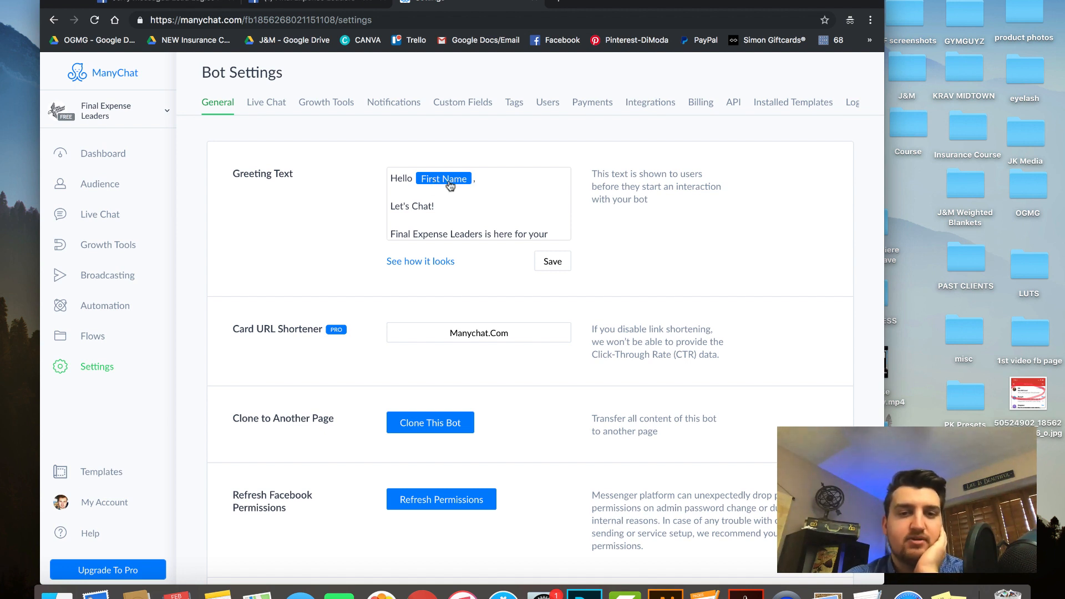
left_click(443, 178)
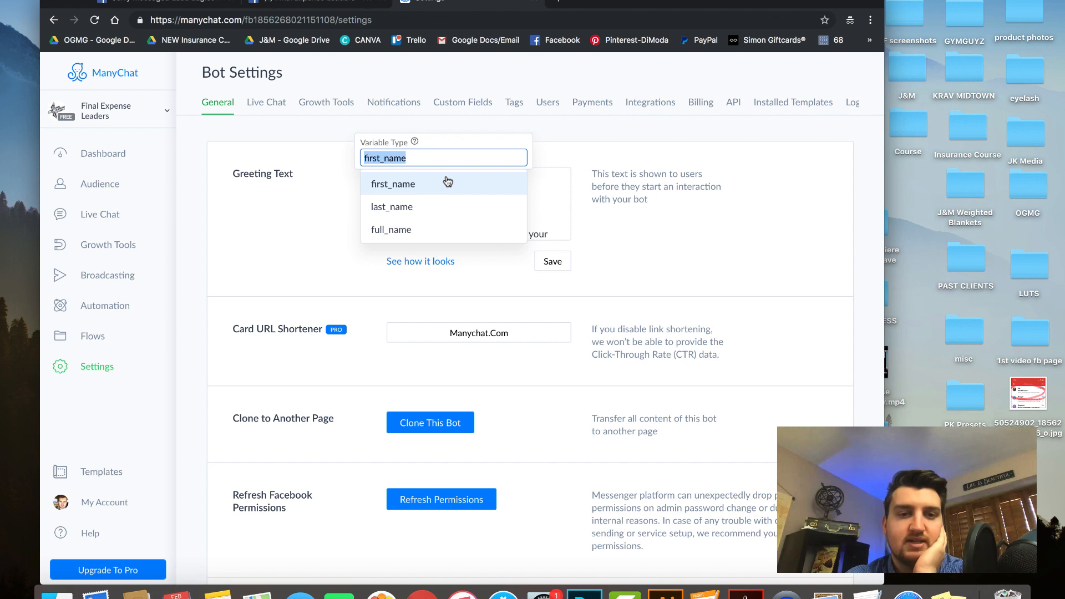
mouse_move(464, 157)
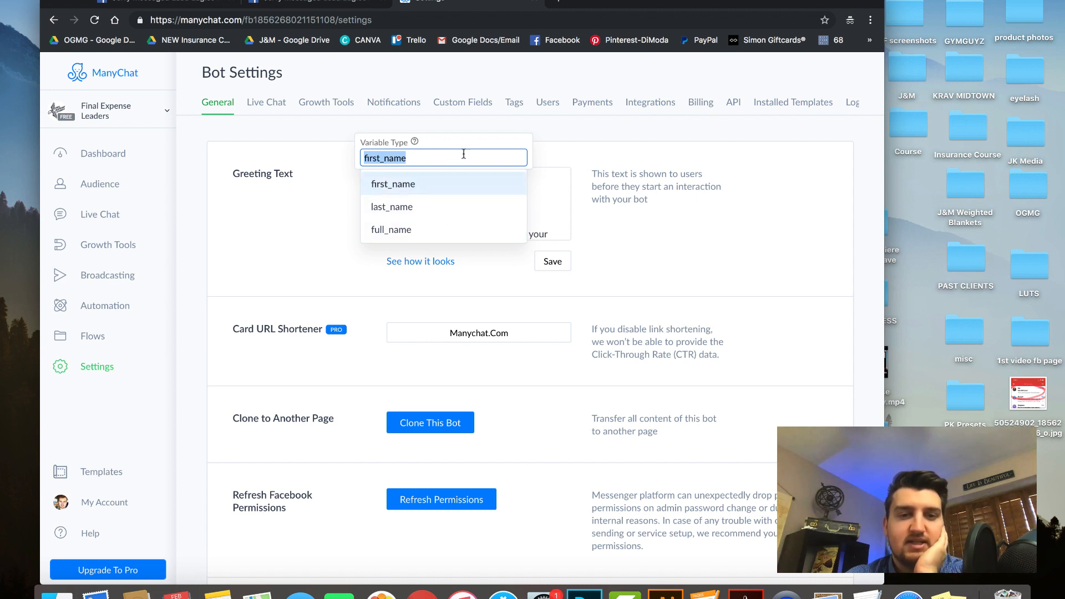
left_click(393, 183)
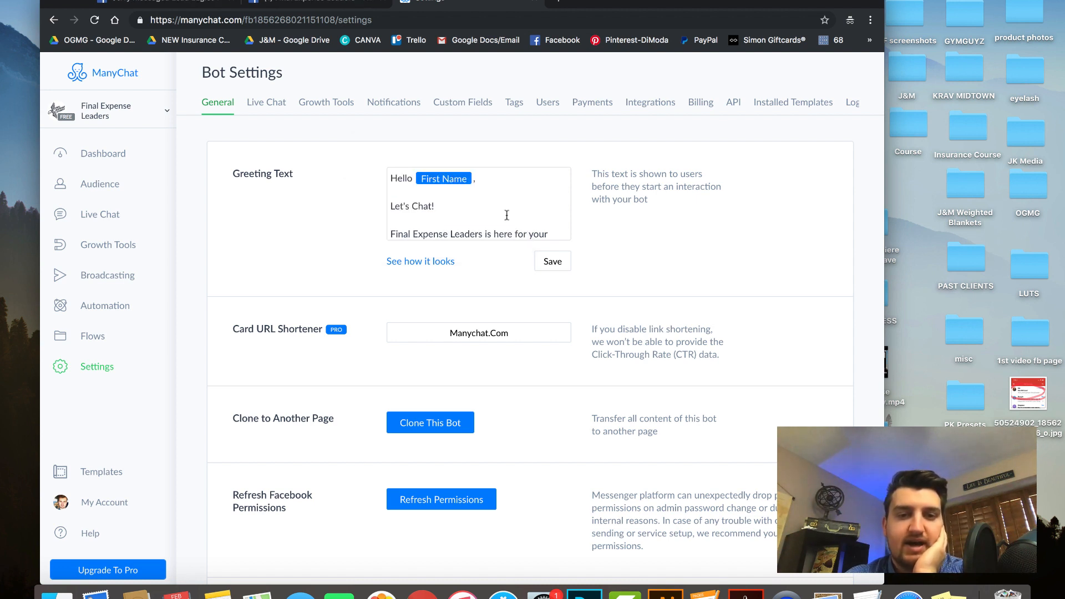
left_click(480, 177)
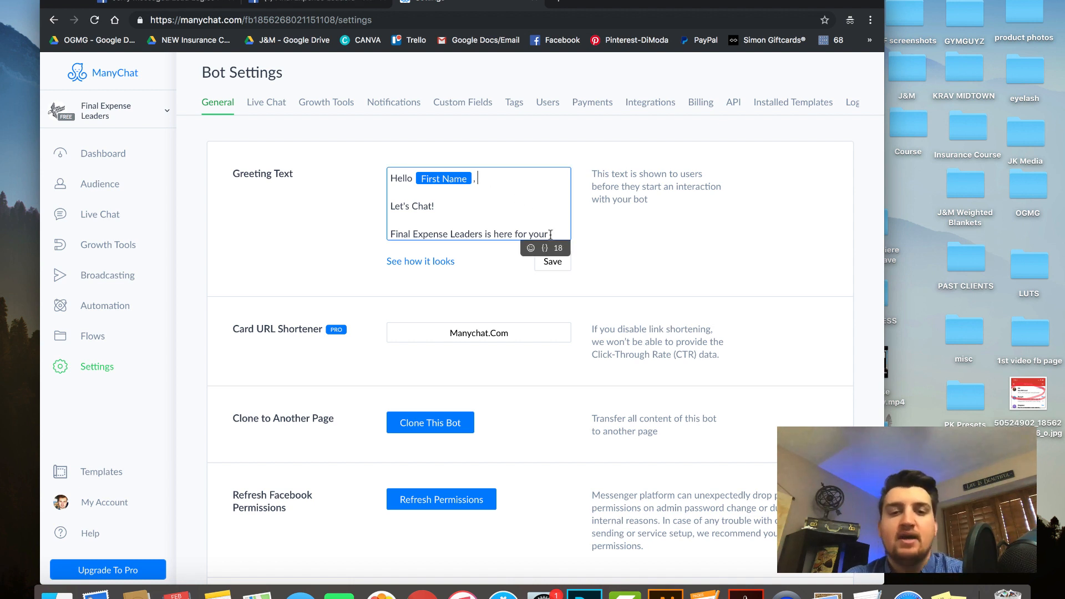
left_click(544, 248)
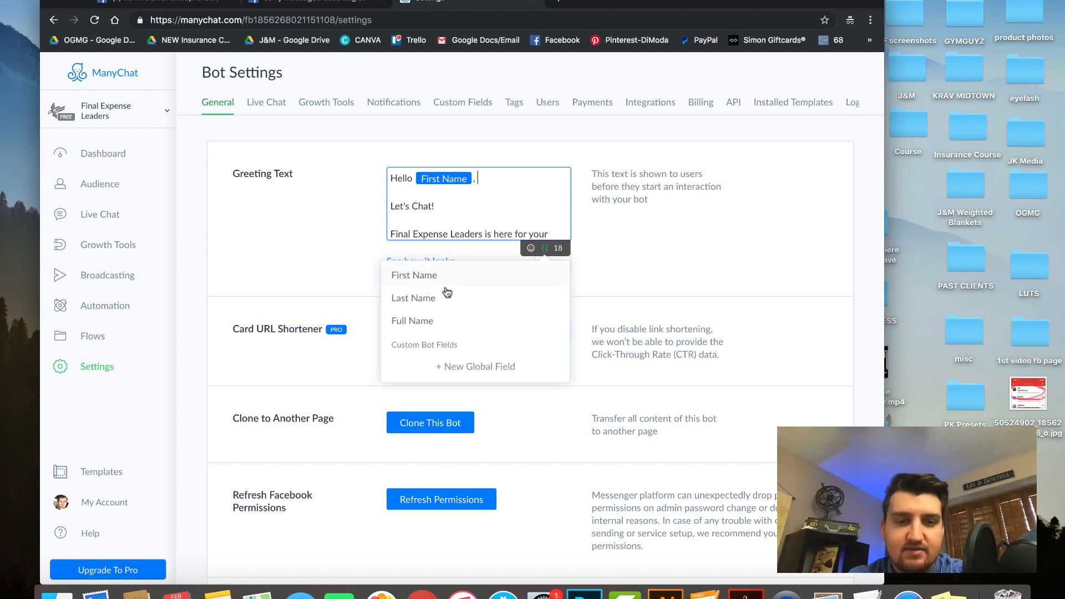
mouse_move(418, 325)
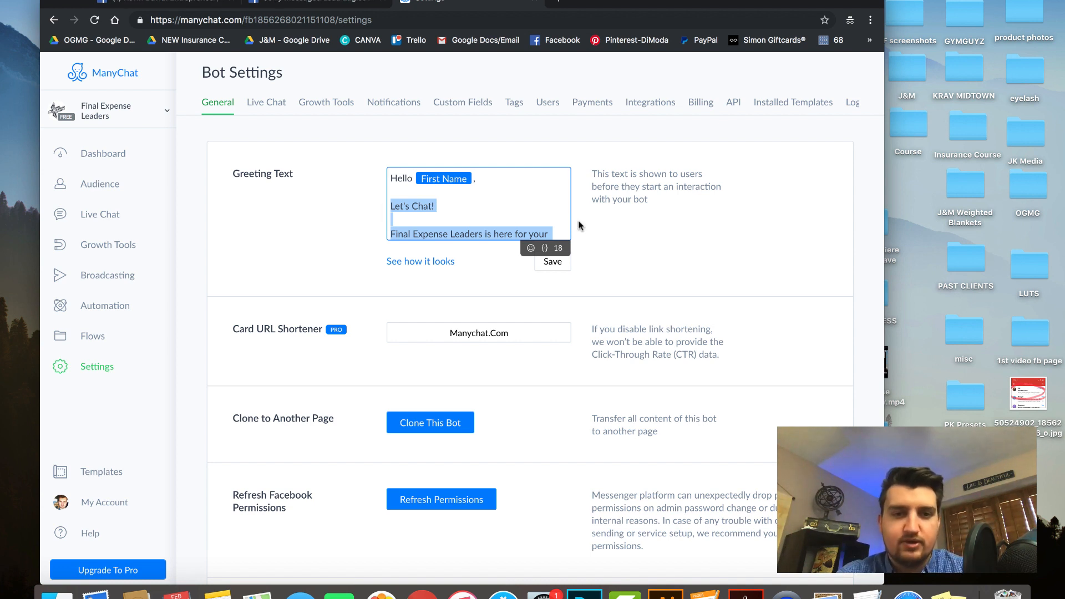
Write "How are you!" then a new line about generating your own insurance leads.
type("How R")
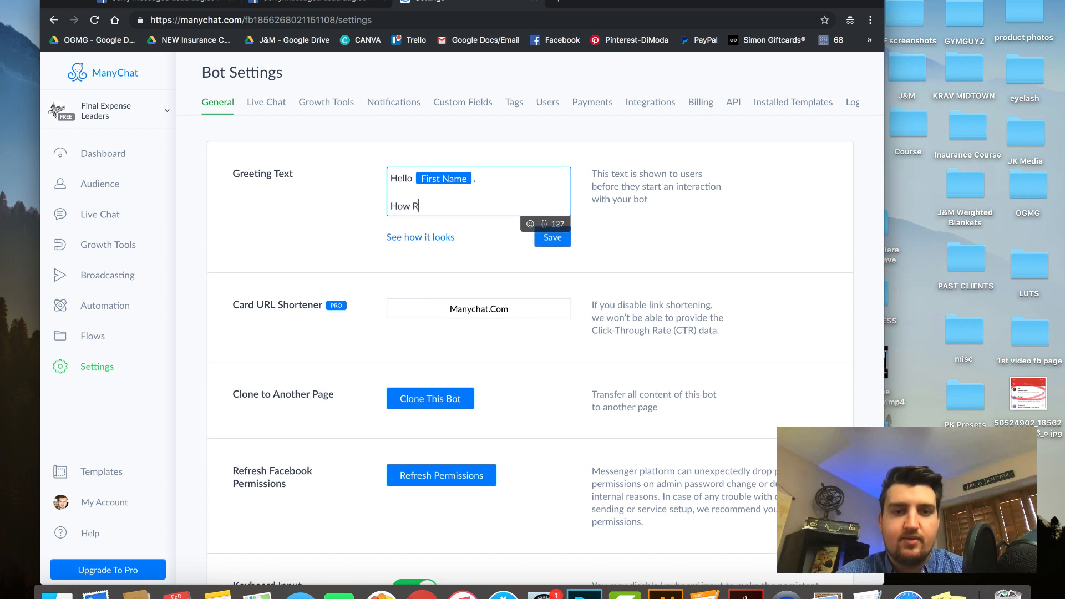
type("are")
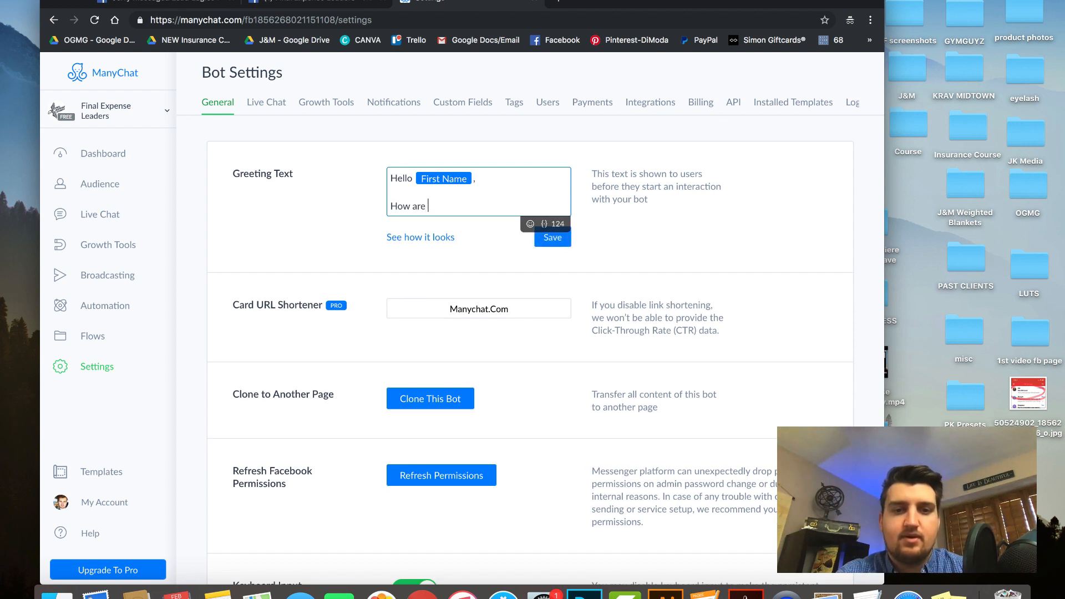
type("you!")
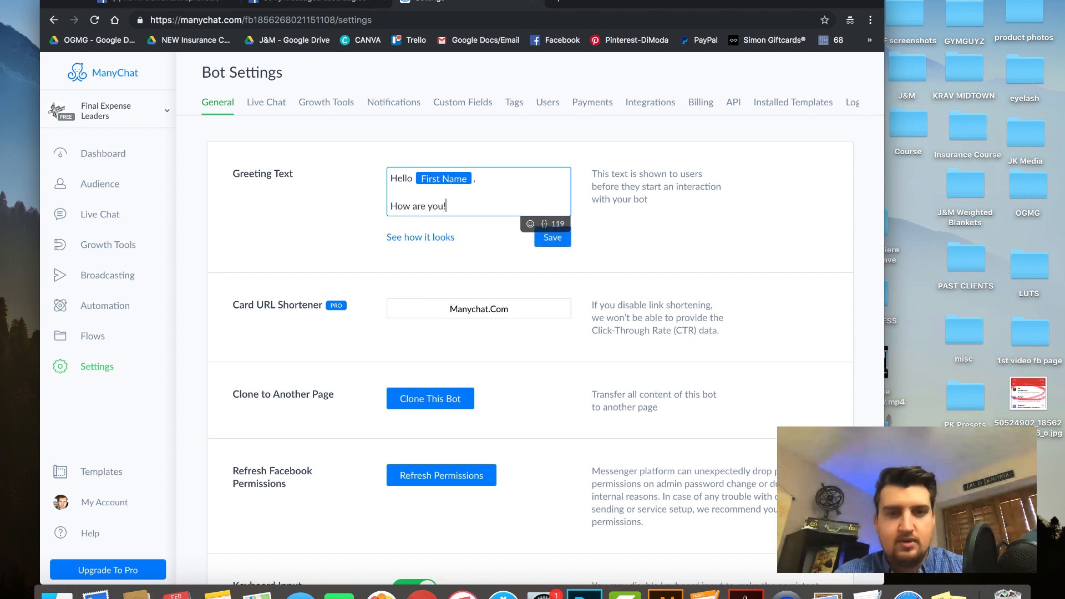
key("Enter")
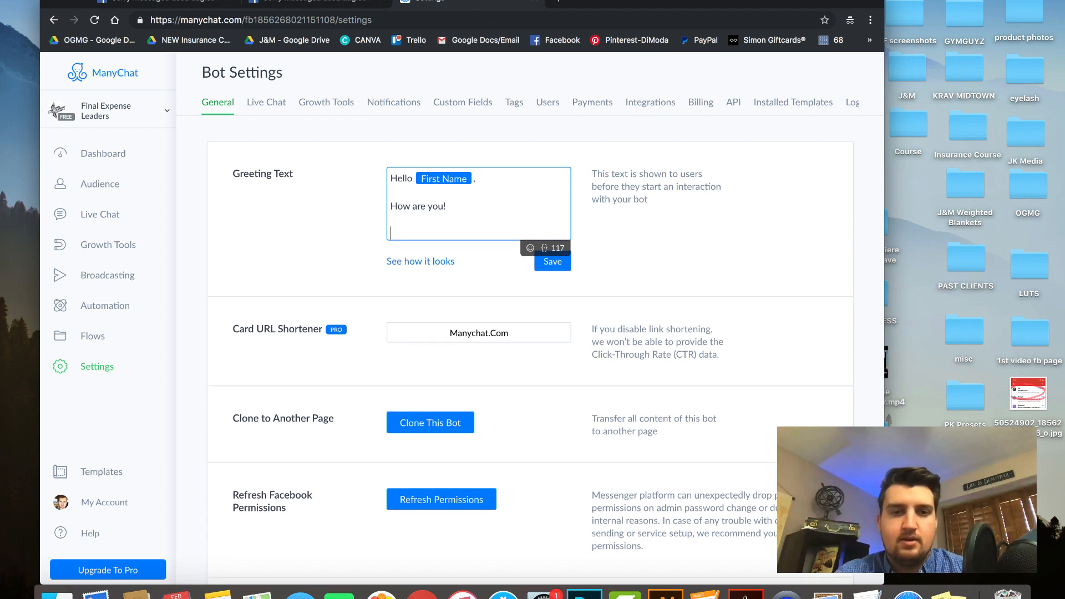
type("If you are loo")
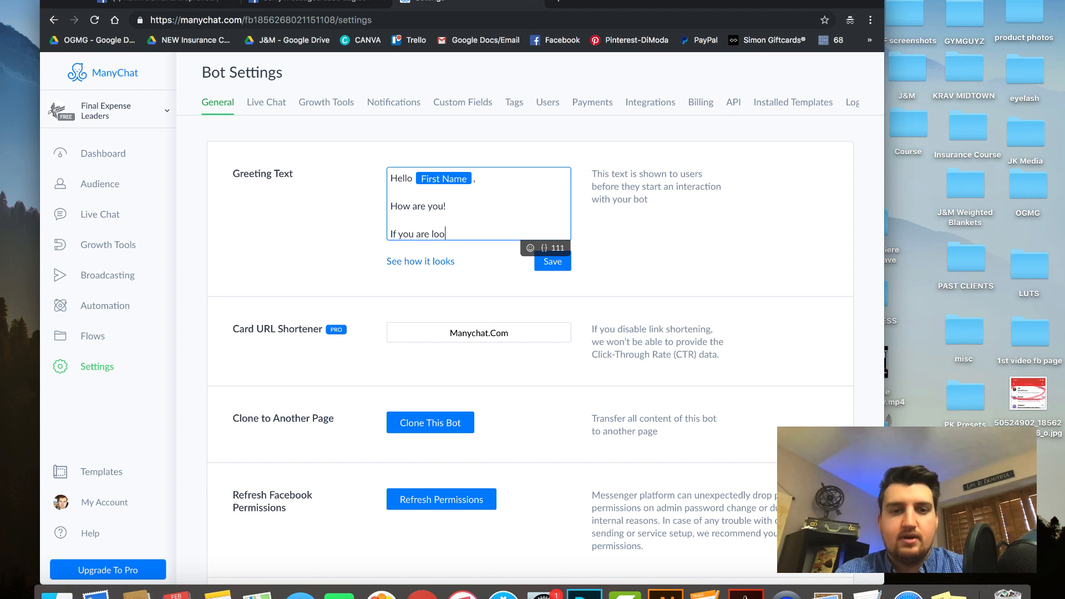
type("king to generate your")
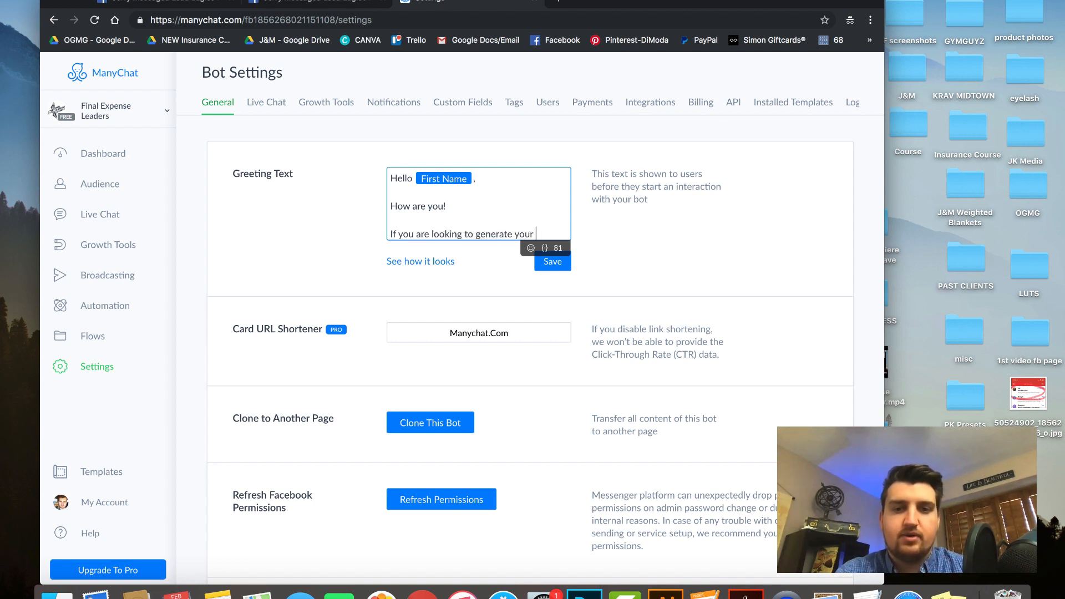
type("own")
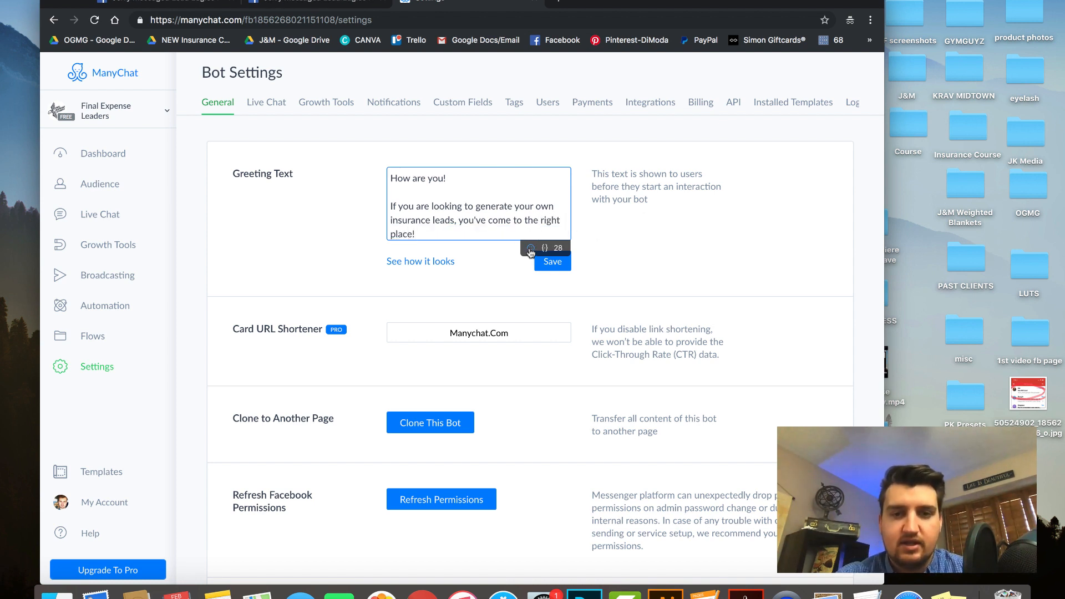
Insert the party popper emoji from the picker after "right place!" in the greeting.
left_click(530, 248)
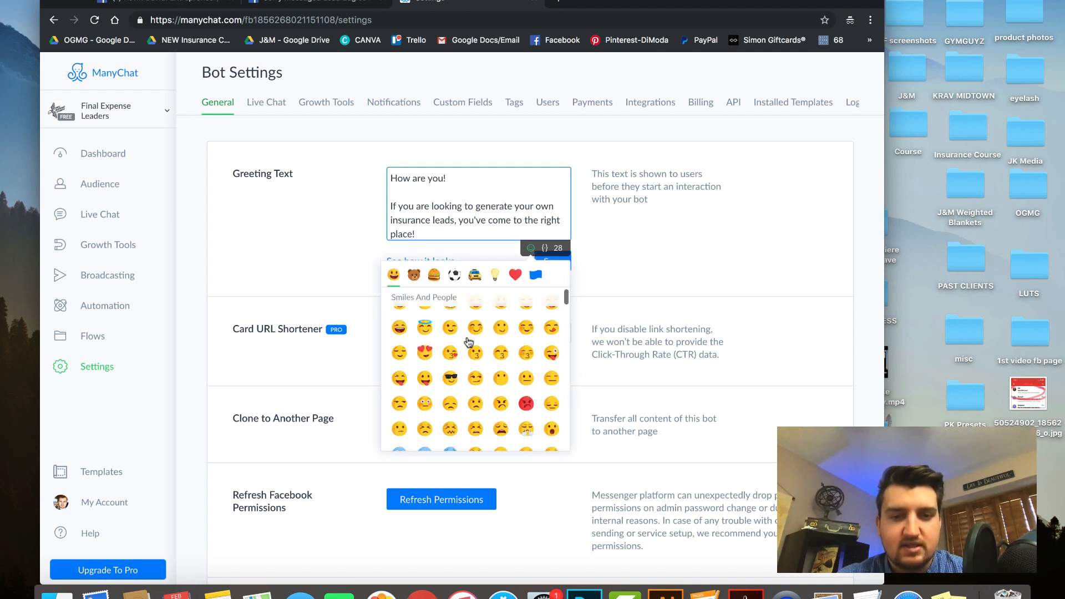
scroll("down", 3)
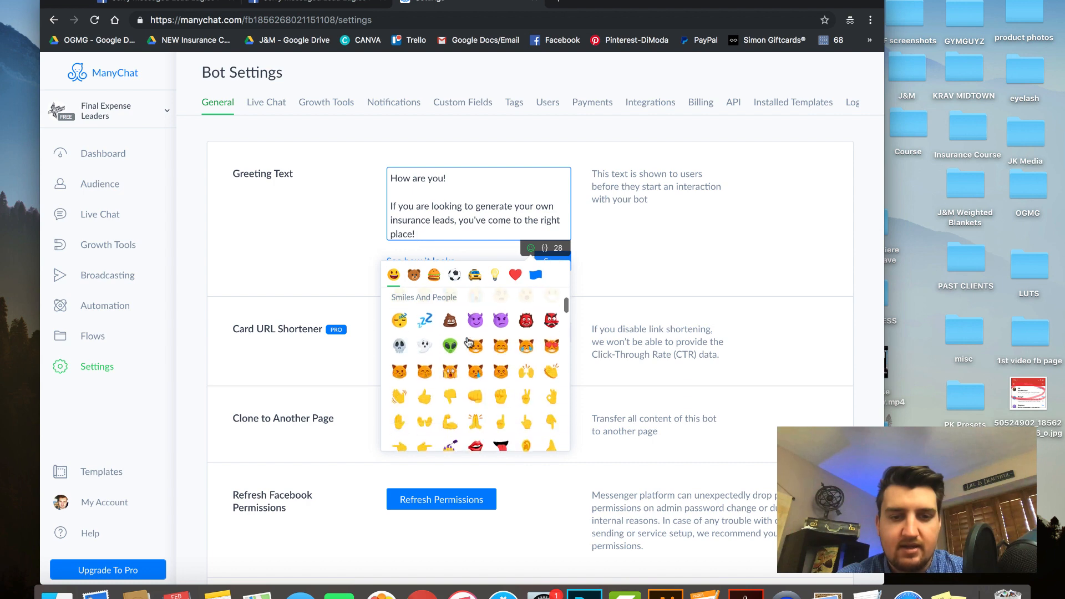
scroll("down", 3)
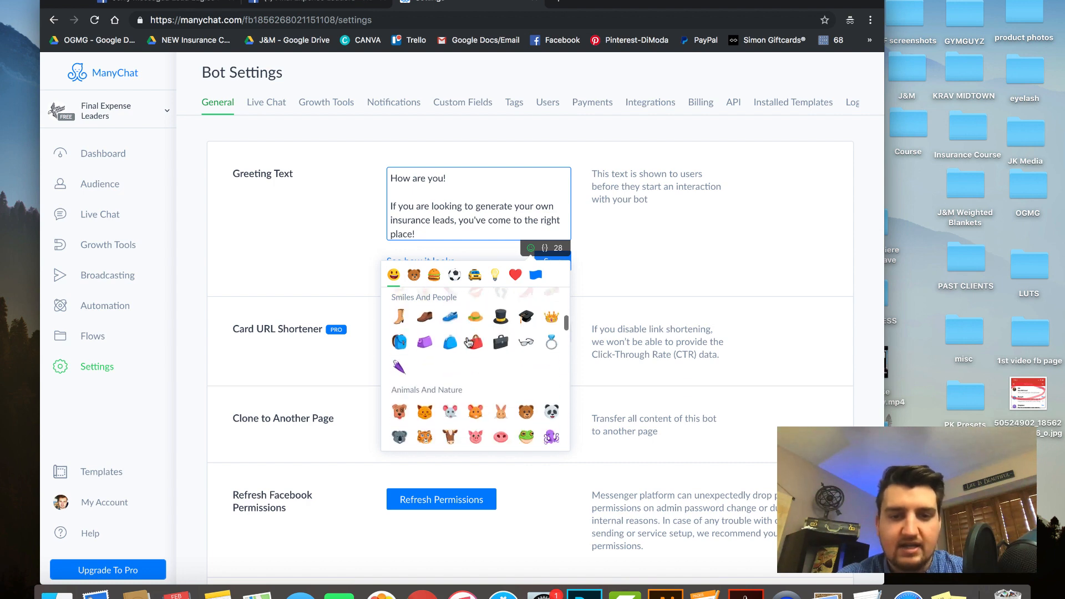
left_click(414, 274)
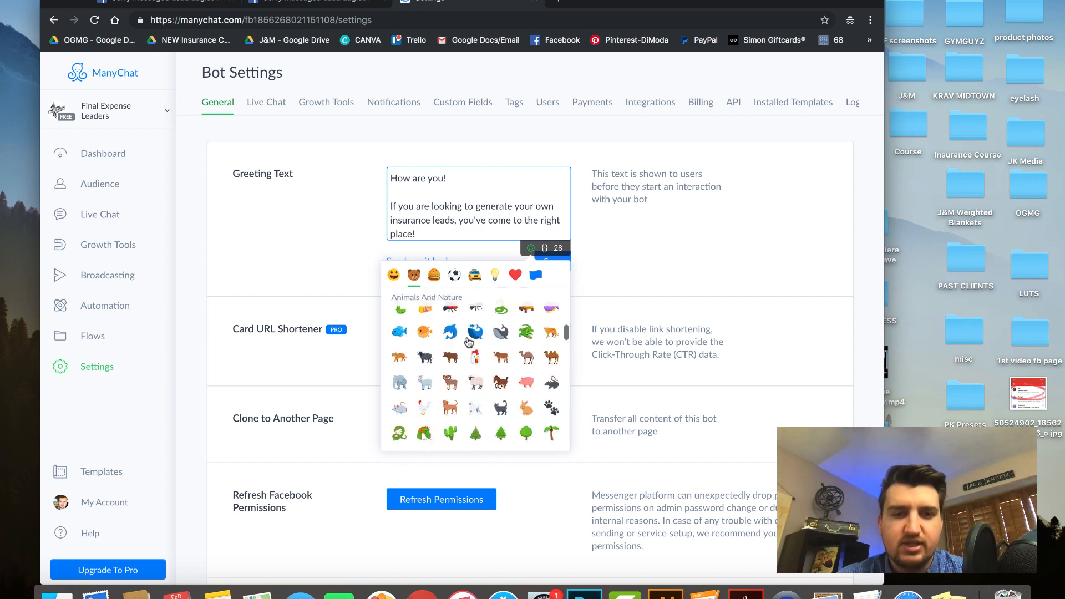
left_click(393, 275)
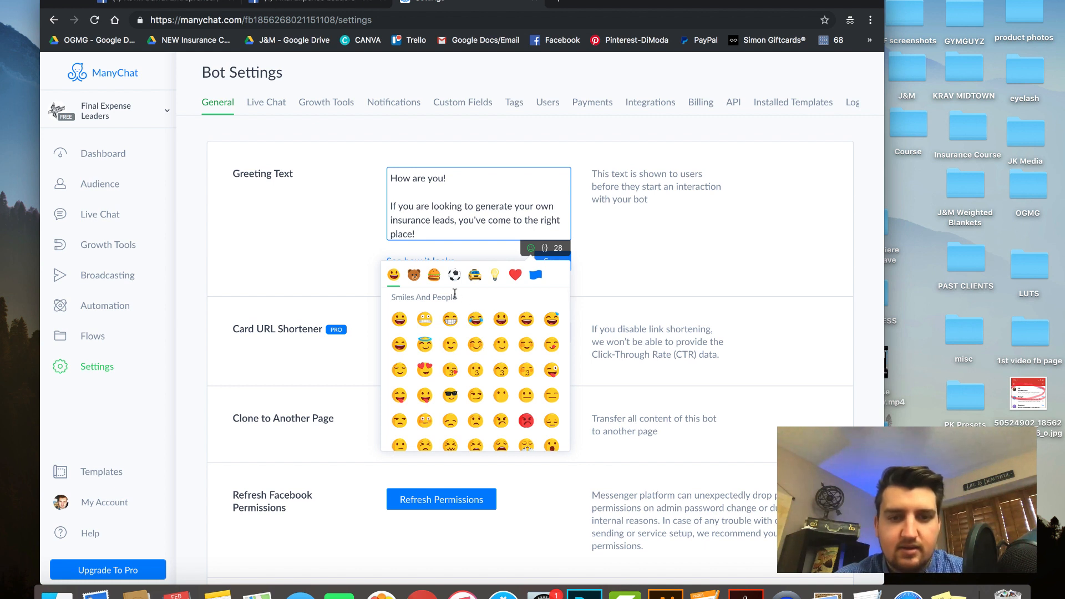
key("Backspace")
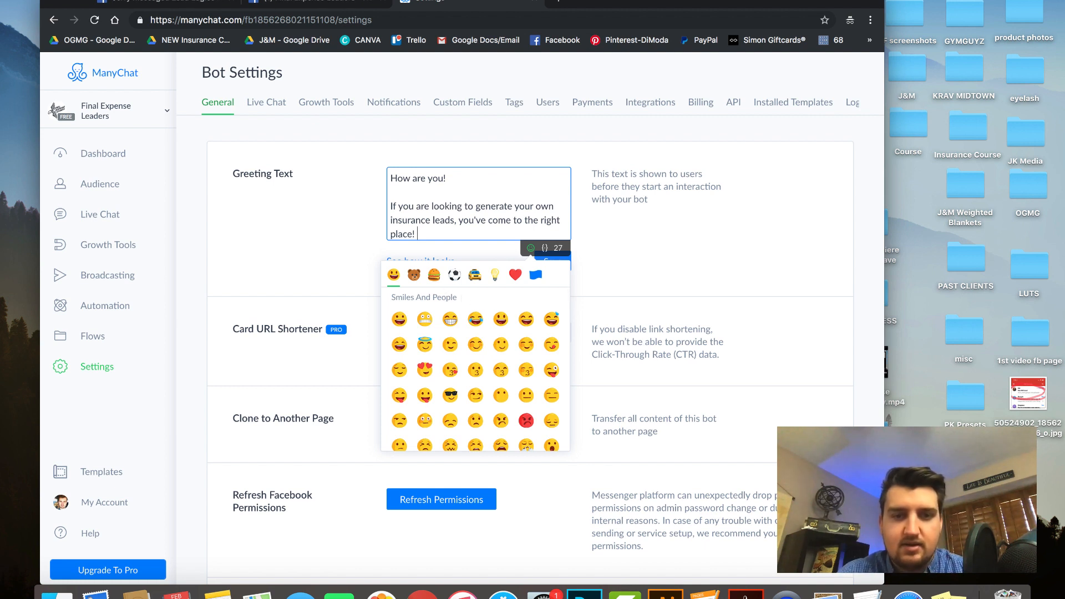
scroll("down", 3)
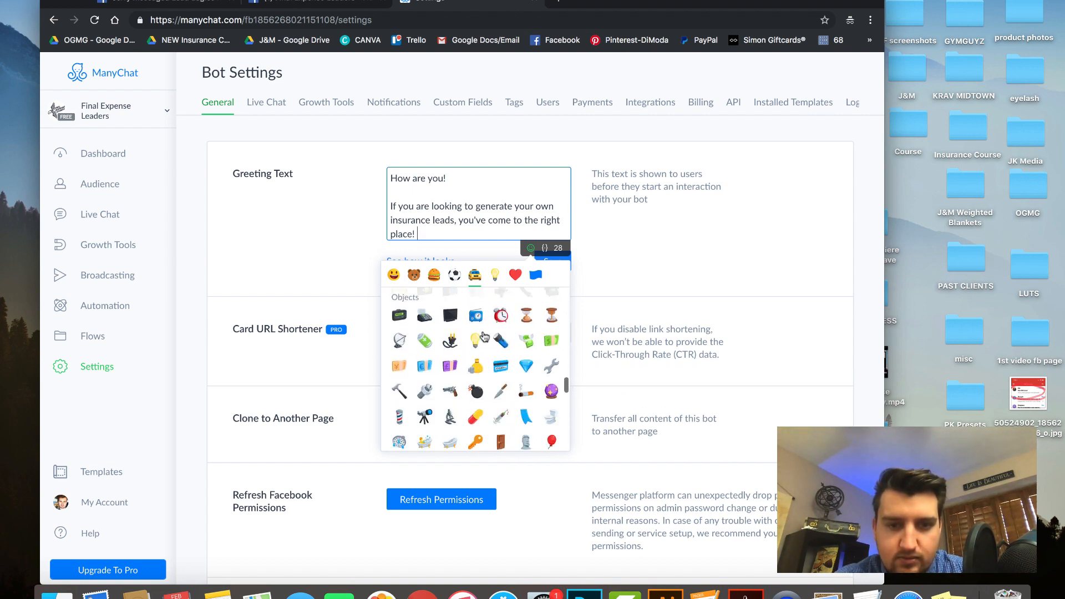
scroll("down", 3)
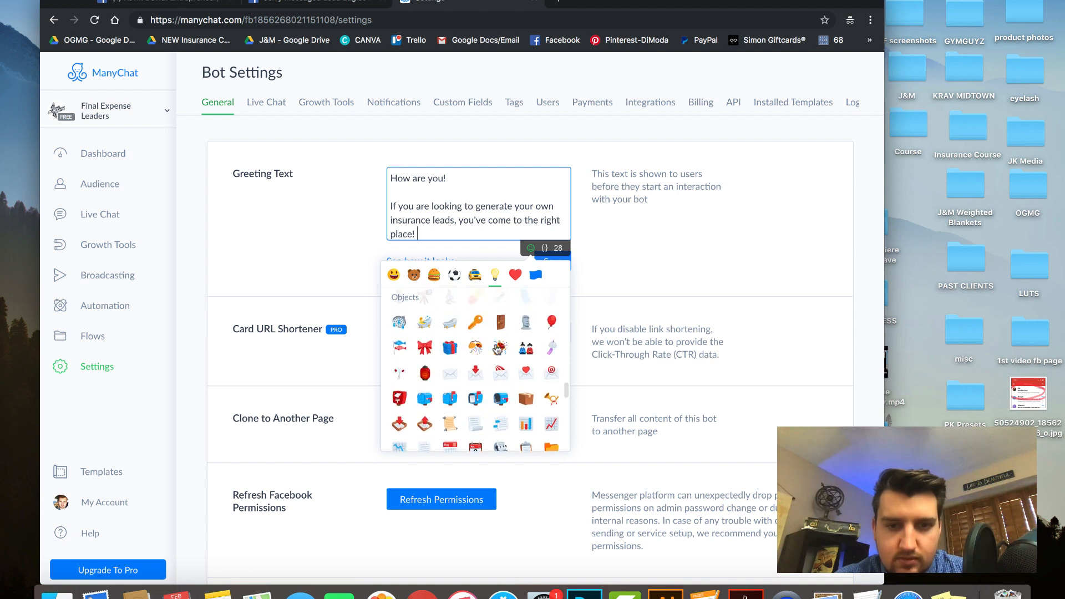
left_click(500, 348)
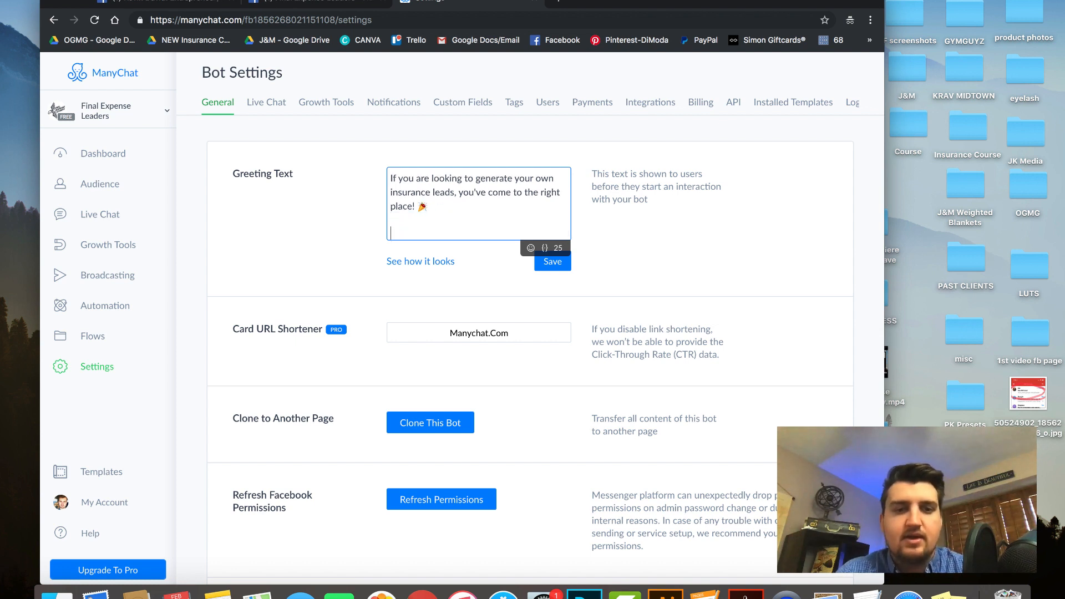
Add a final line "Click Below to get in touch", pushing the greeting past its character limit.
type("Click B")
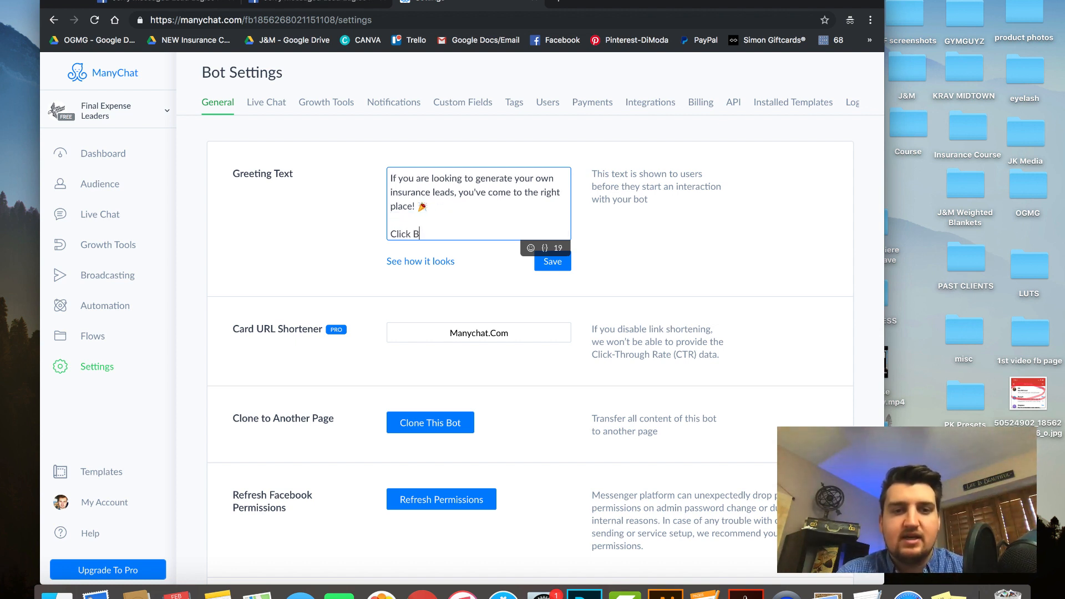
type("elow")
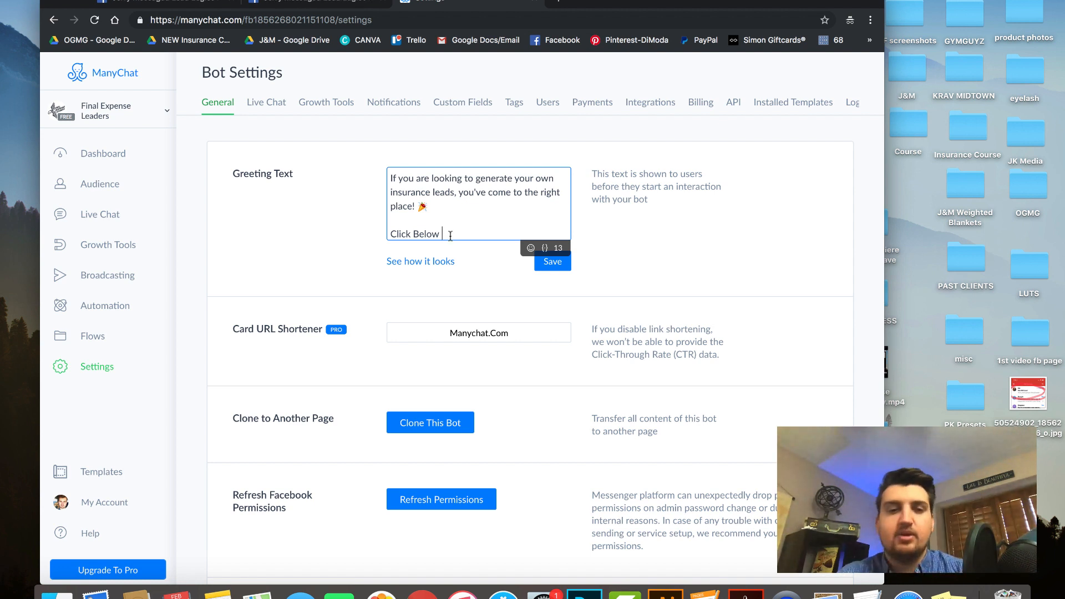
type("to gett")
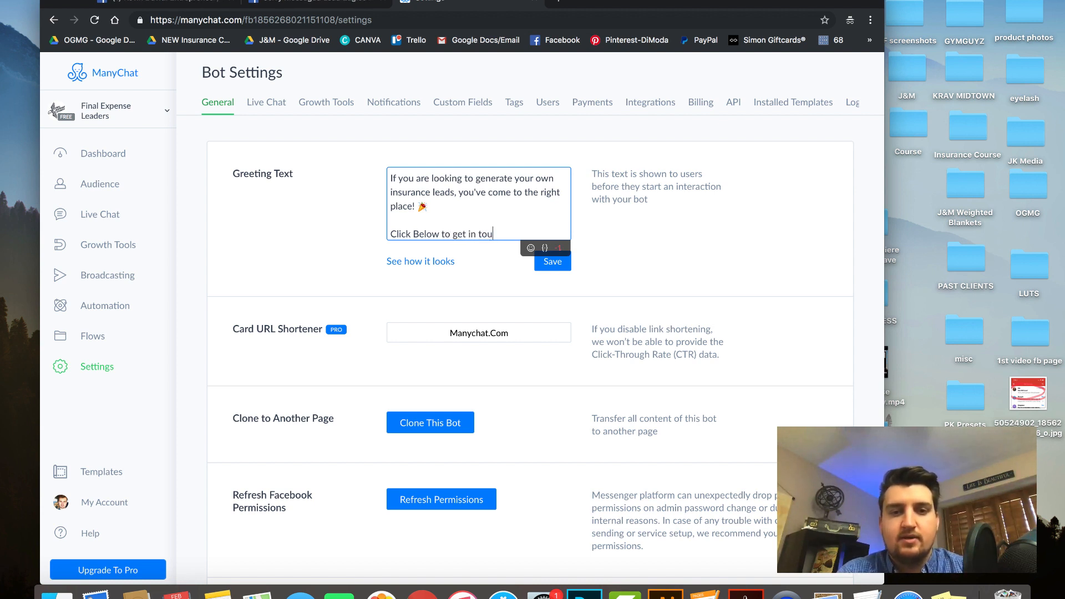
type("ch")
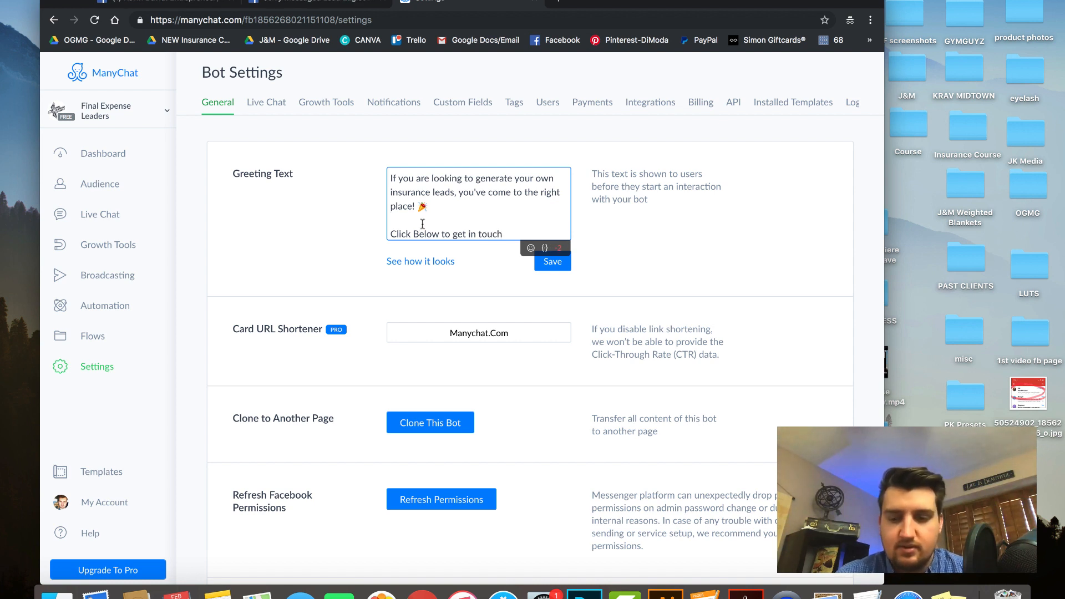
type("How are you!")
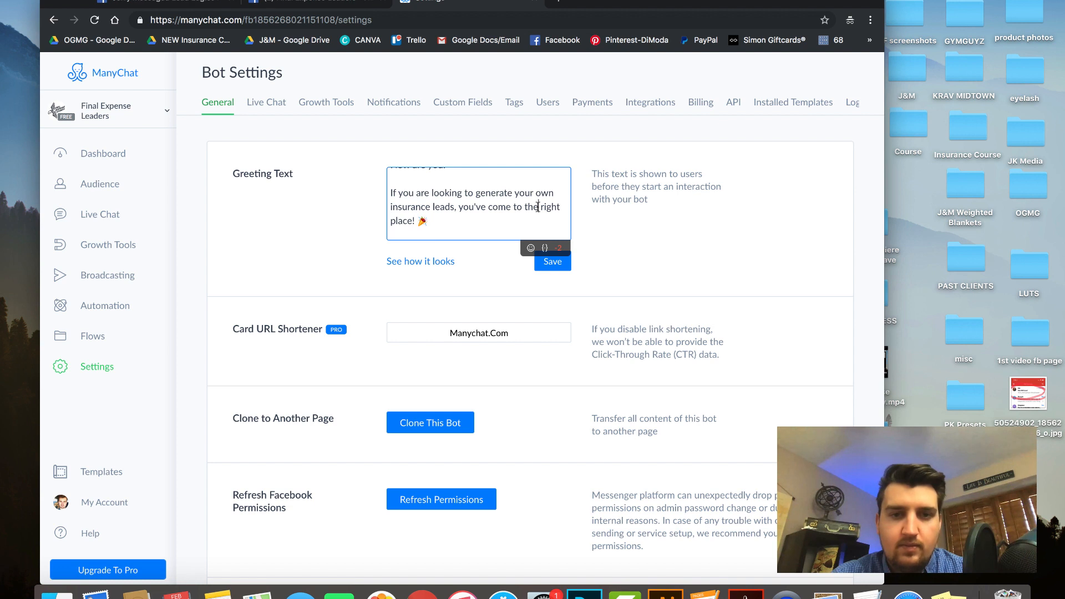
Replace "you've come to the" with "you're in the" and end "get in touch" with "!".
left_click_drag(470, 207, 536, 206)
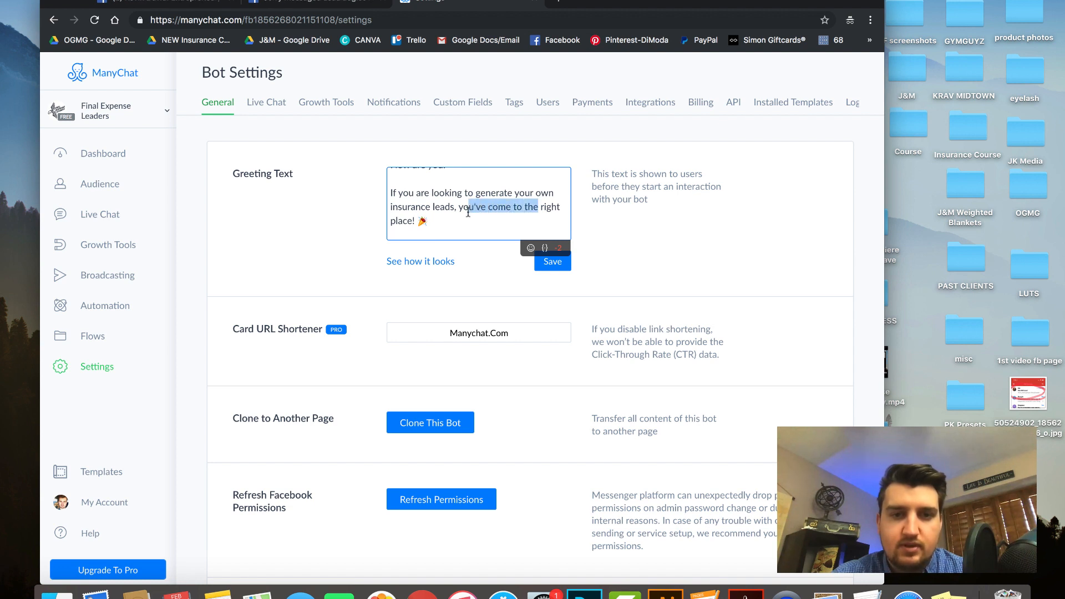
type("Click Below to get in touch")
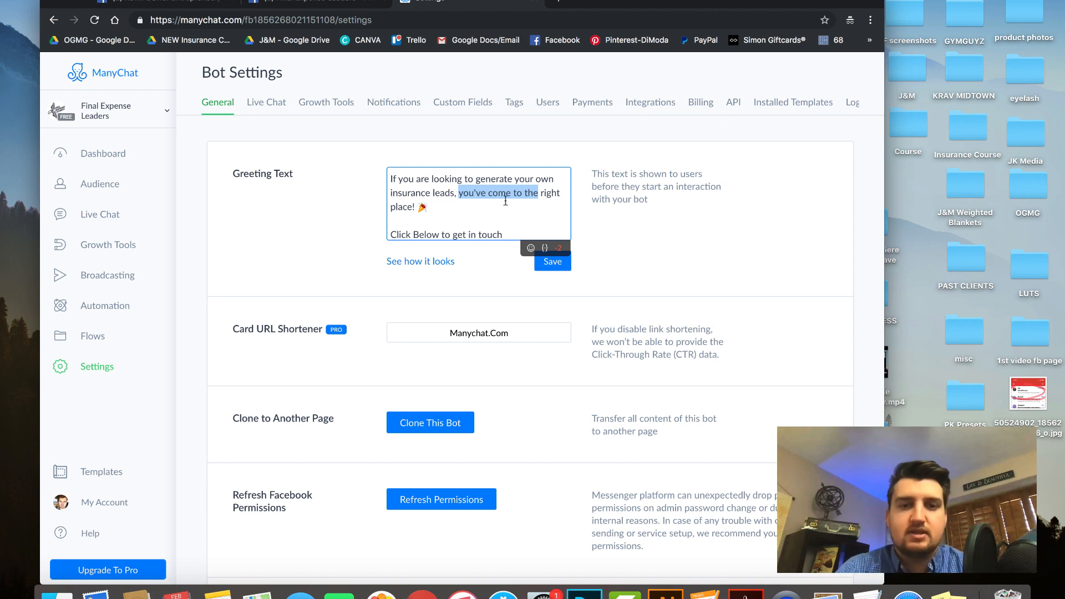
key("Backspace")
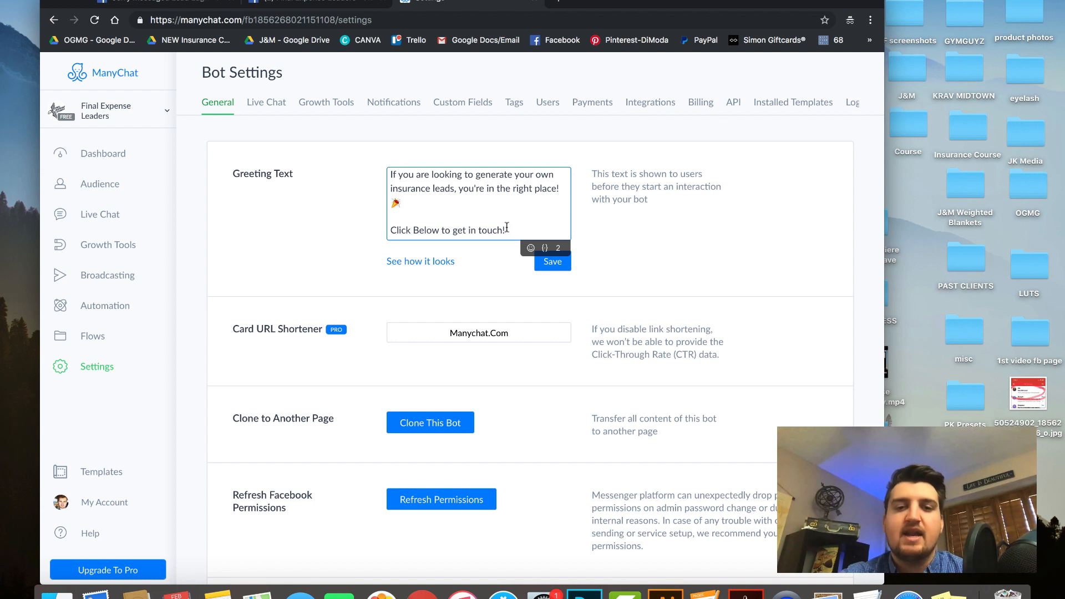
mouse_move(504, 373)
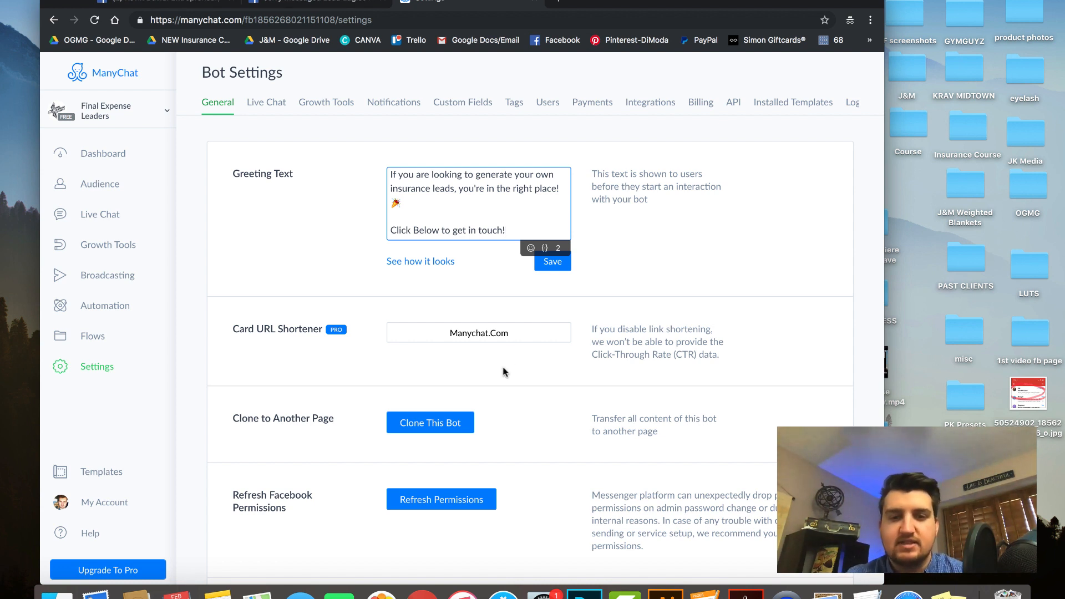
mouse_move(490, 283)
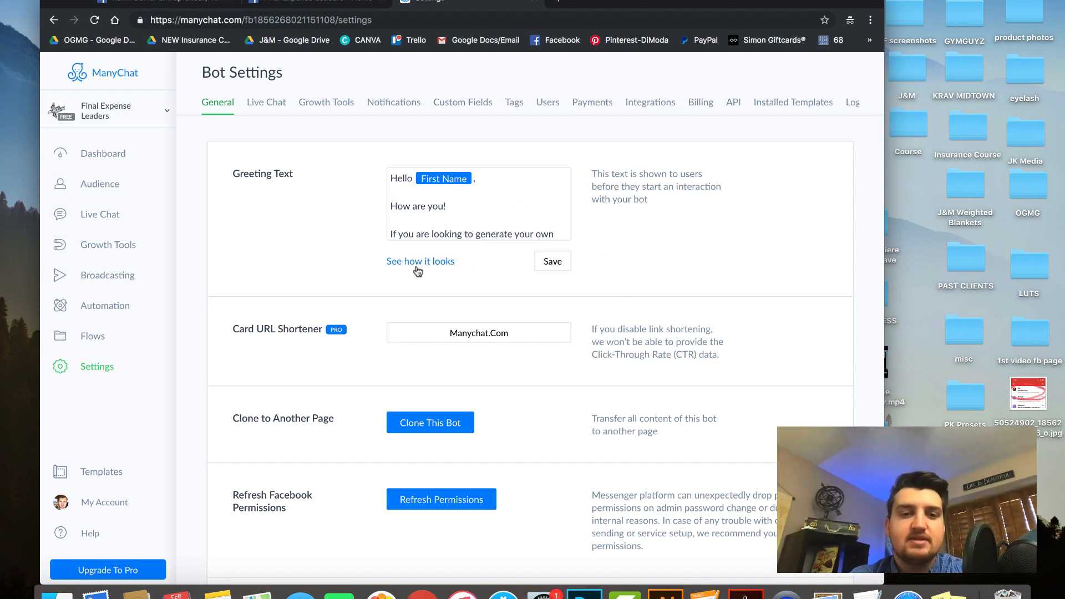
Preview the greeting on the phone, reading "Hello Justin, How are you!" with the lead-generation message and party emoji.
left_click(419, 261)
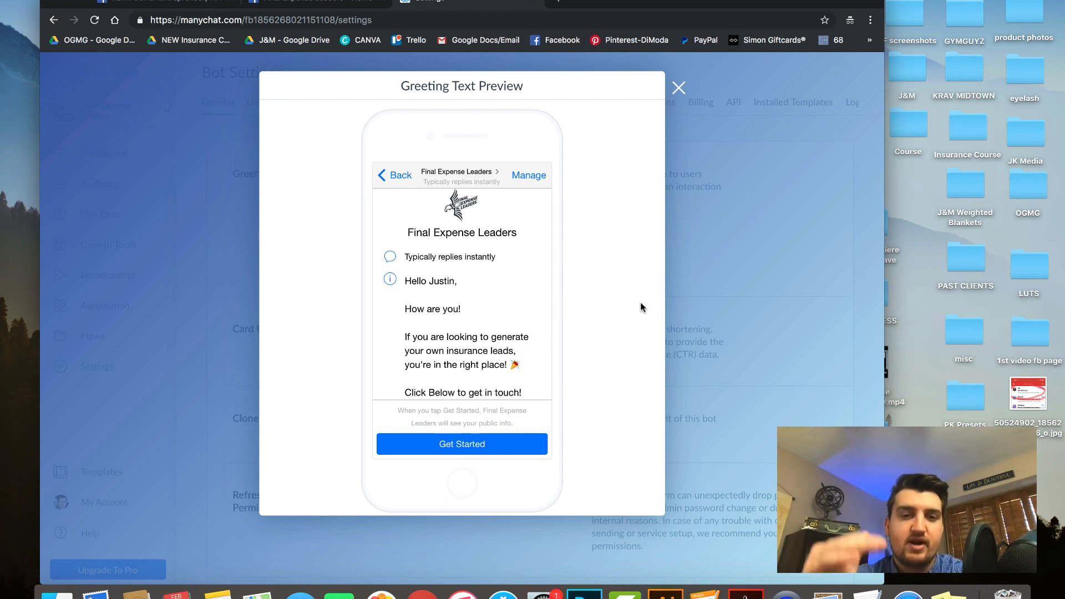
mouse_move(689, 290)
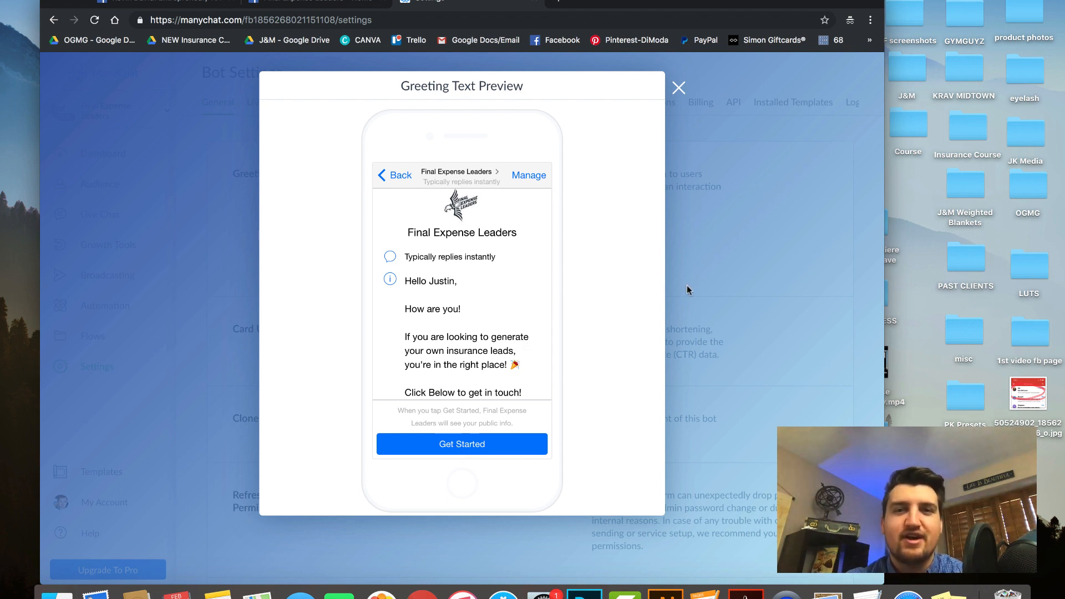